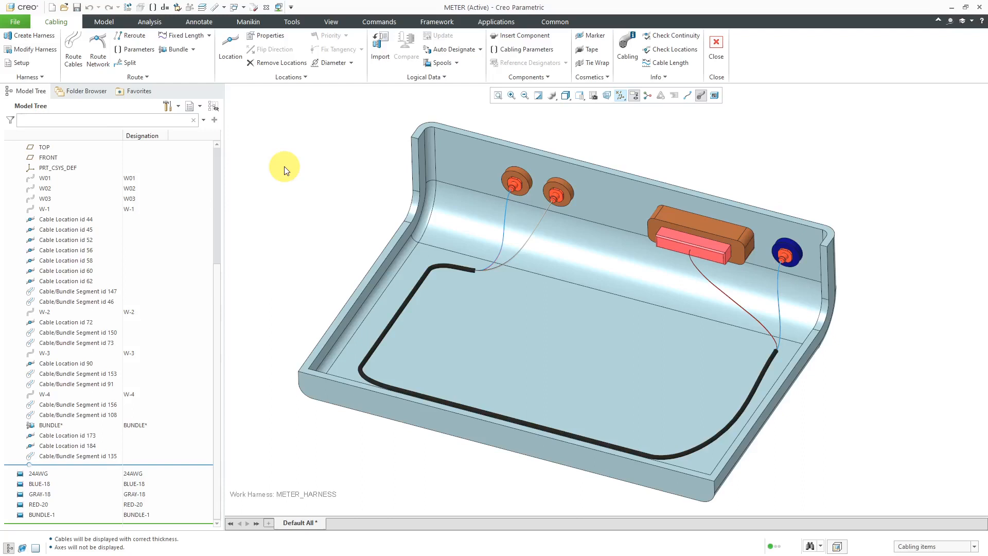
pyautogui.moveTo(291, 175)
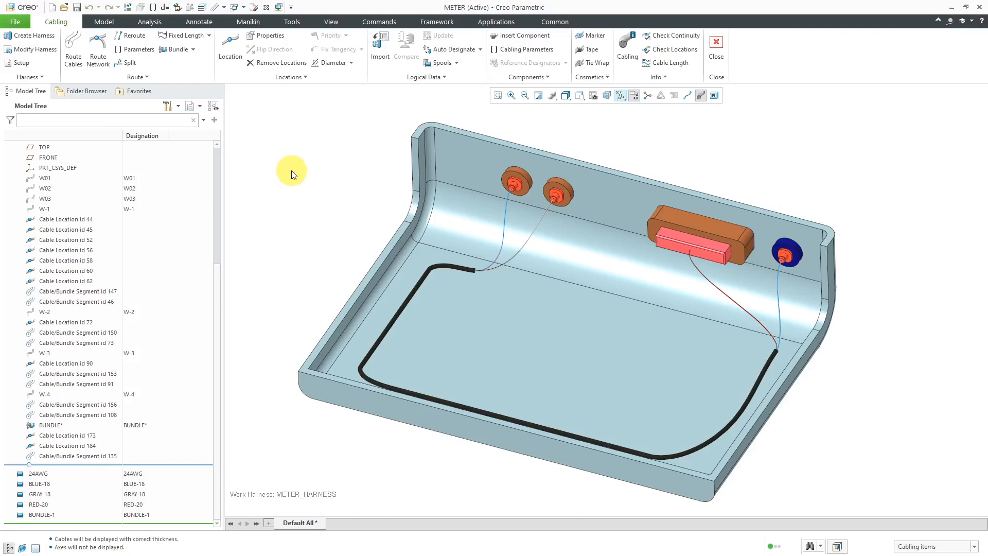
pyautogui.moveTo(497, 21)
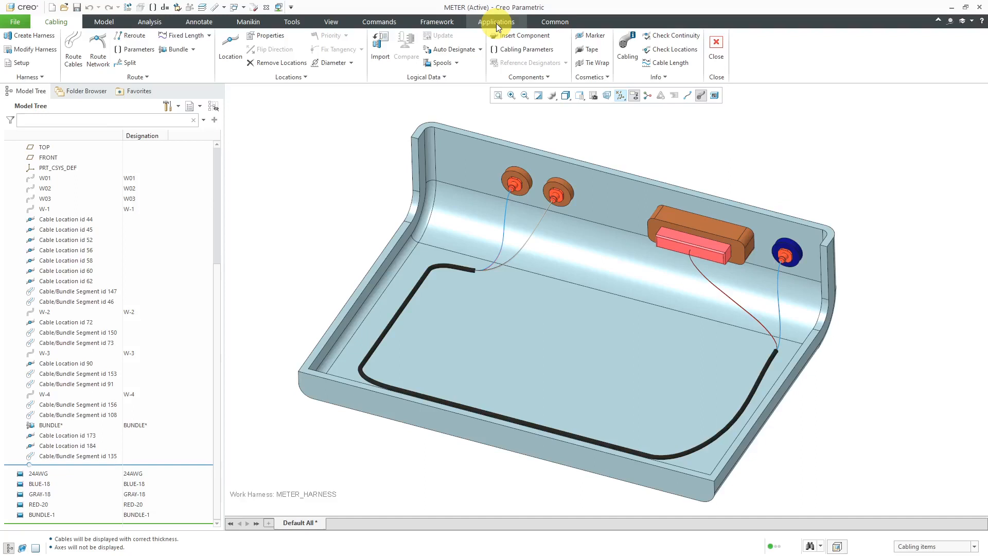
# Launch Harness Mfg from Applications and show the wire list table settings.
pyautogui.click(496, 22)
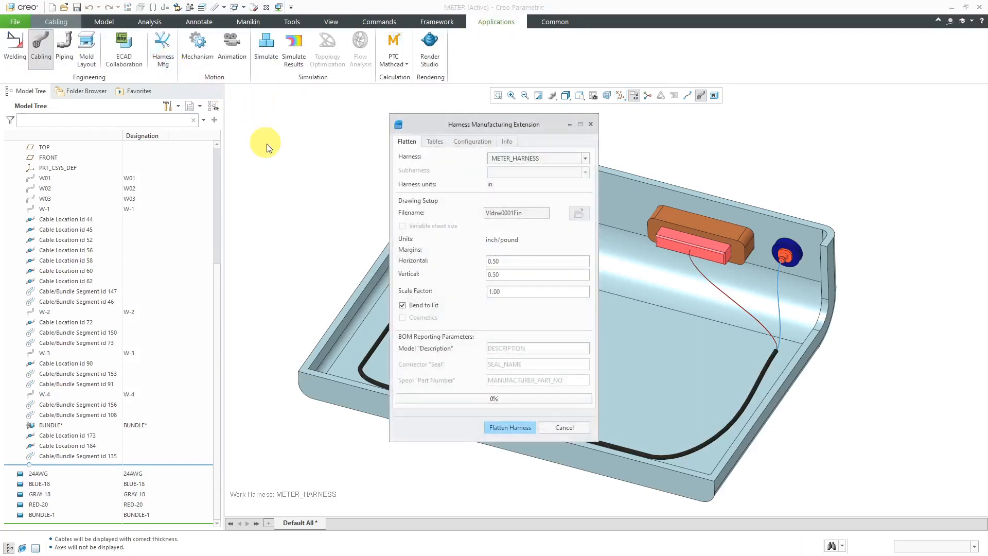
pyautogui.moveTo(436, 126)
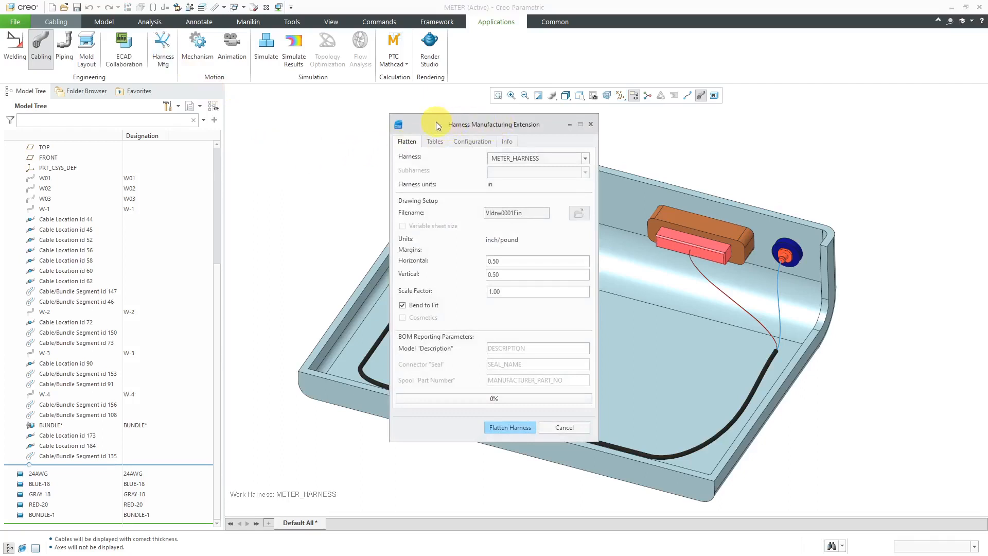
pyautogui.moveTo(439, 190)
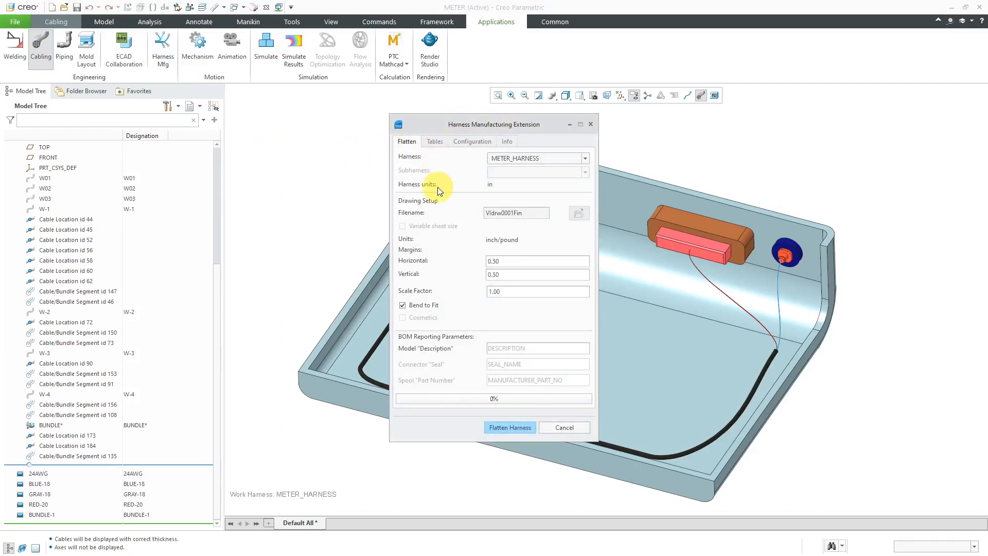
pyautogui.moveTo(455, 189)
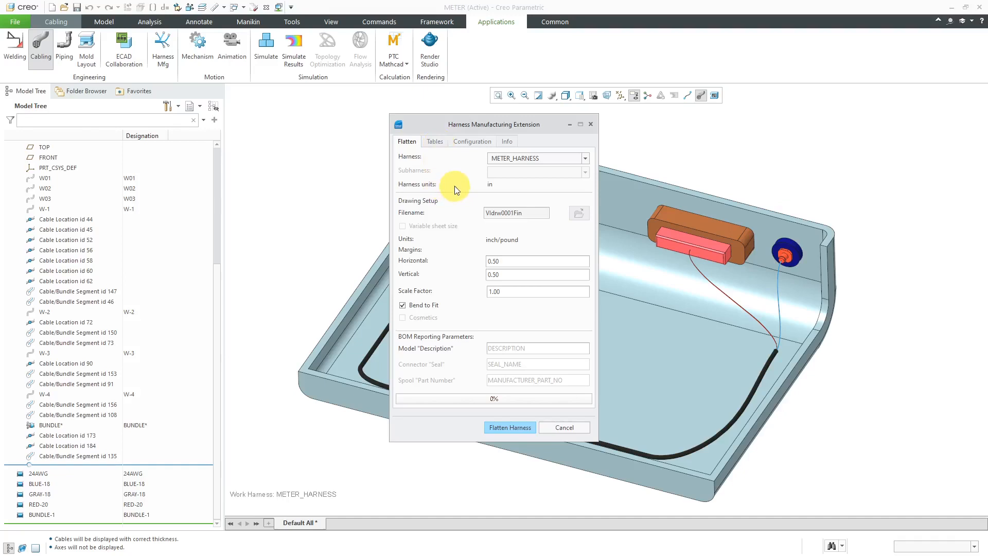
pyautogui.moveTo(450, 340)
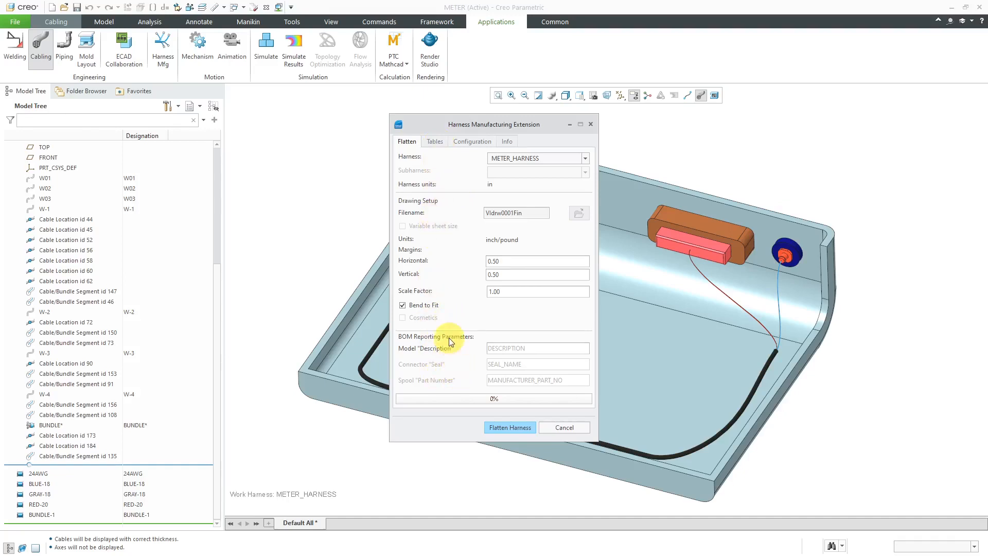
pyautogui.moveTo(457, 308)
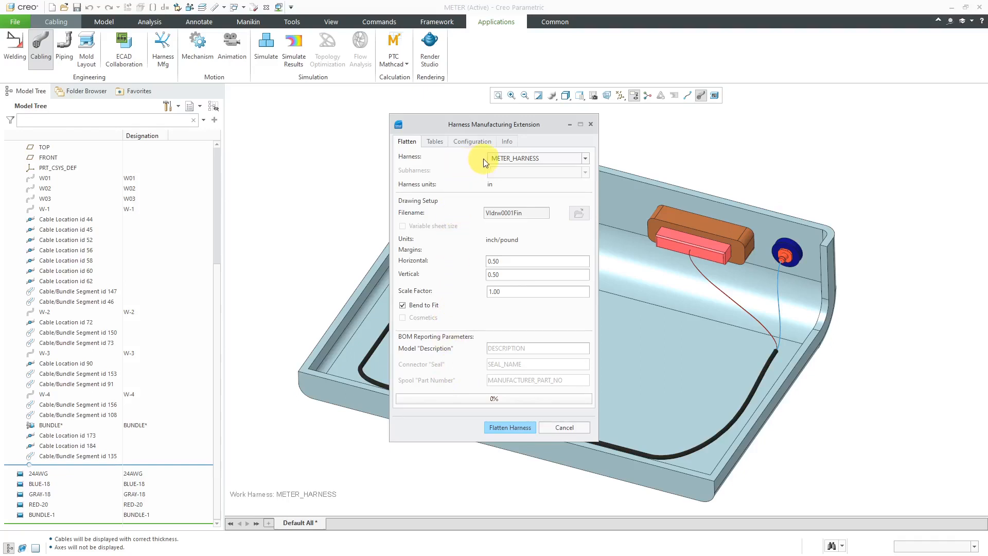
pyautogui.moveTo(441, 223)
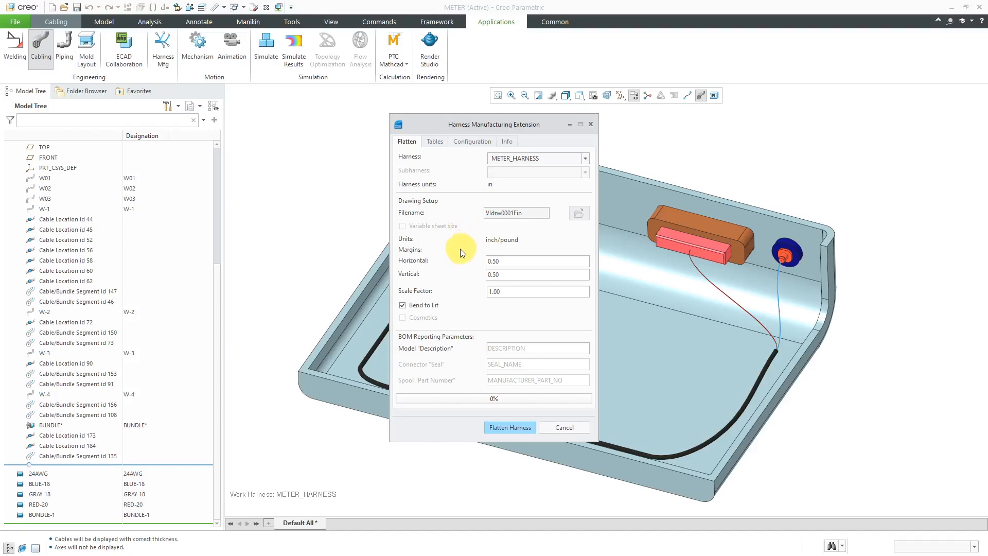
pyautogui.moveTo(464, 356)
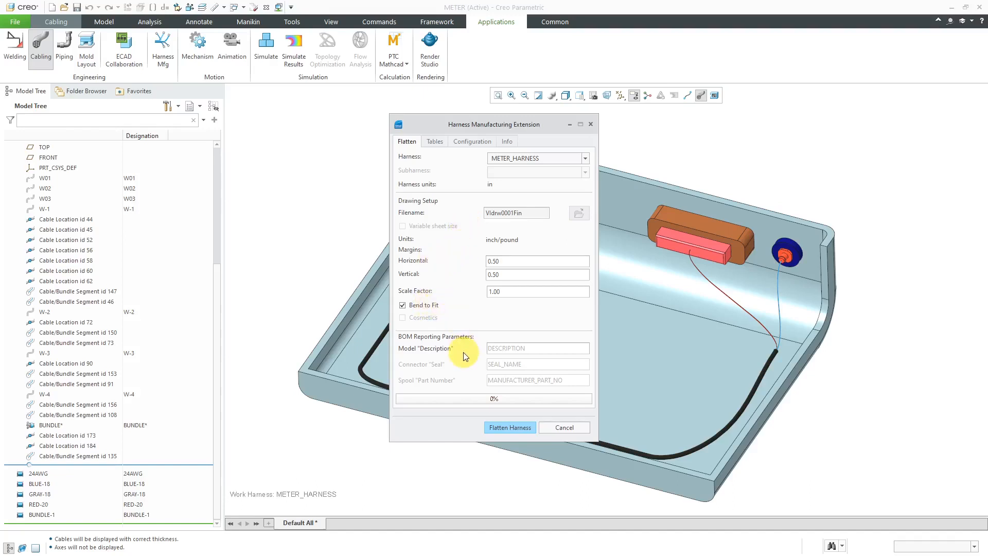
pyautogui.moveTo(460, 366)
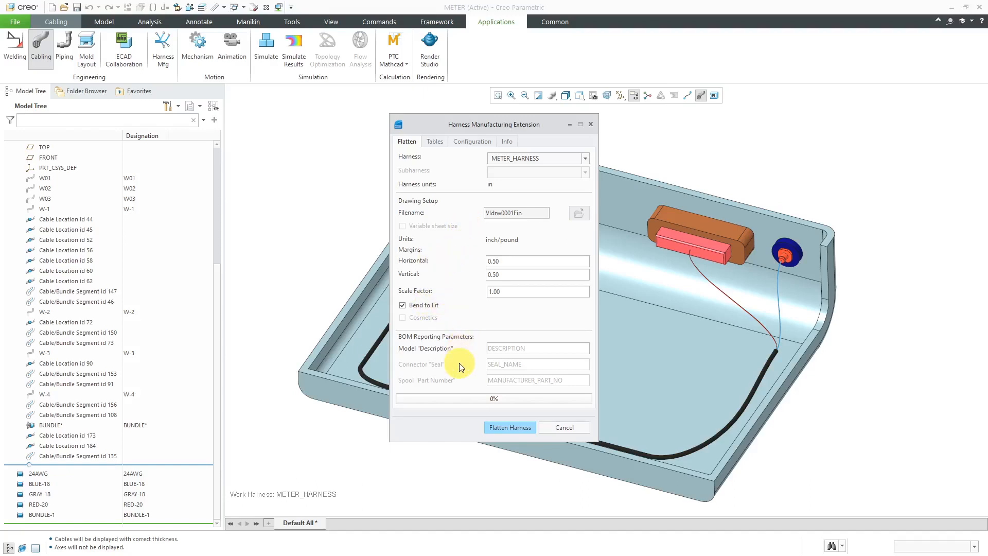
pyautogui.click(434, 141)
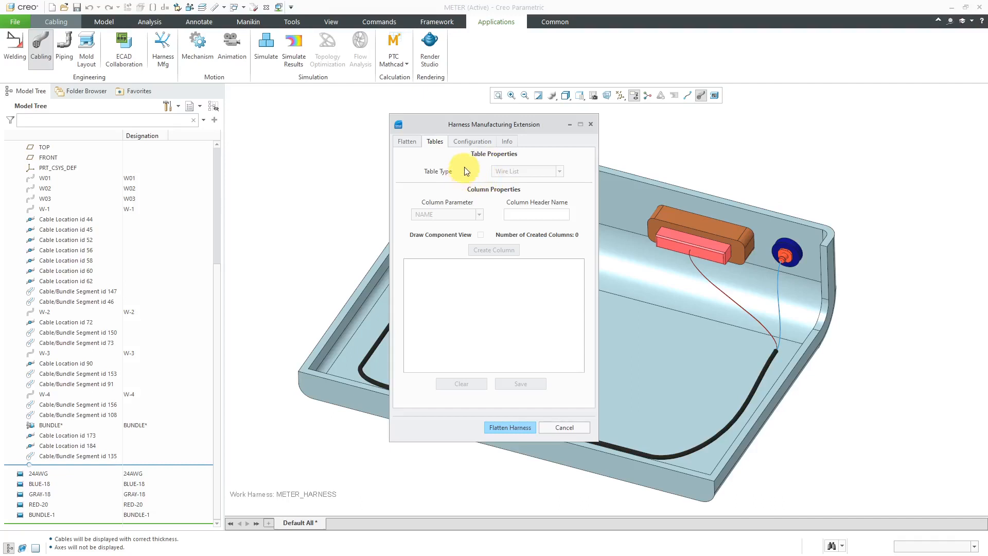
# Show the Configuration settings for symbols, output files and length inflation.
pyautogui.click(472, 141)
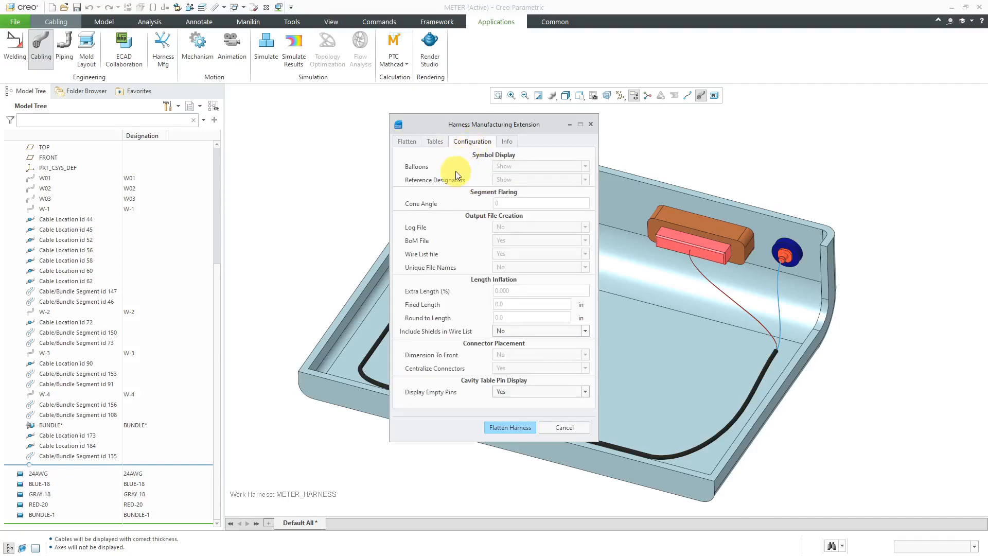
pyautogui.moveTo(416, 203)
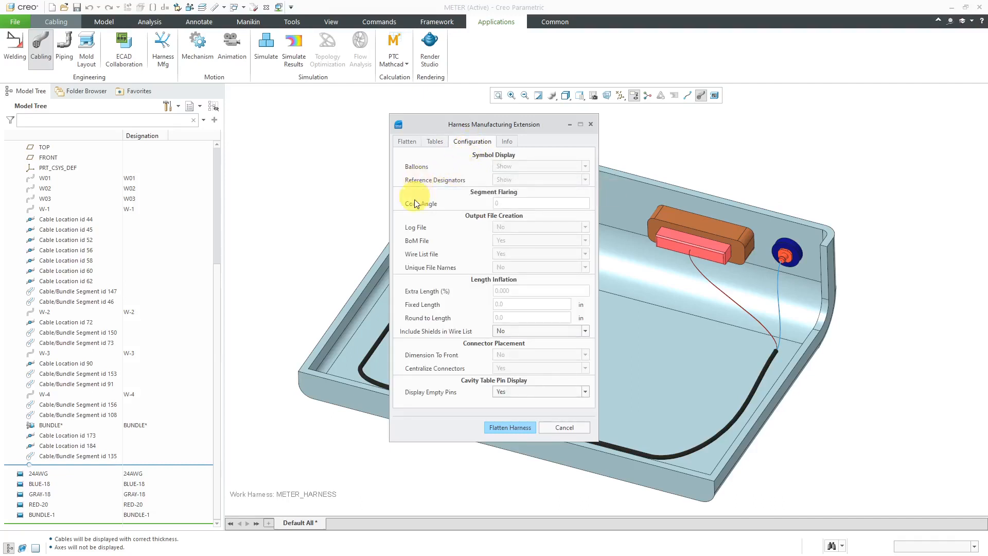
pyautogui.moveTo(459, 243)
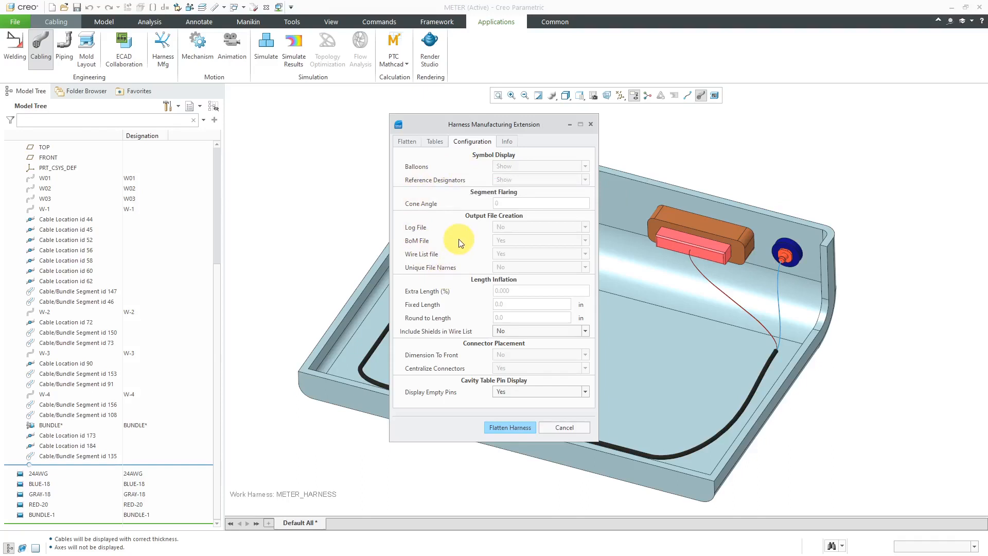
pyautogui.moveTo(459, 297)
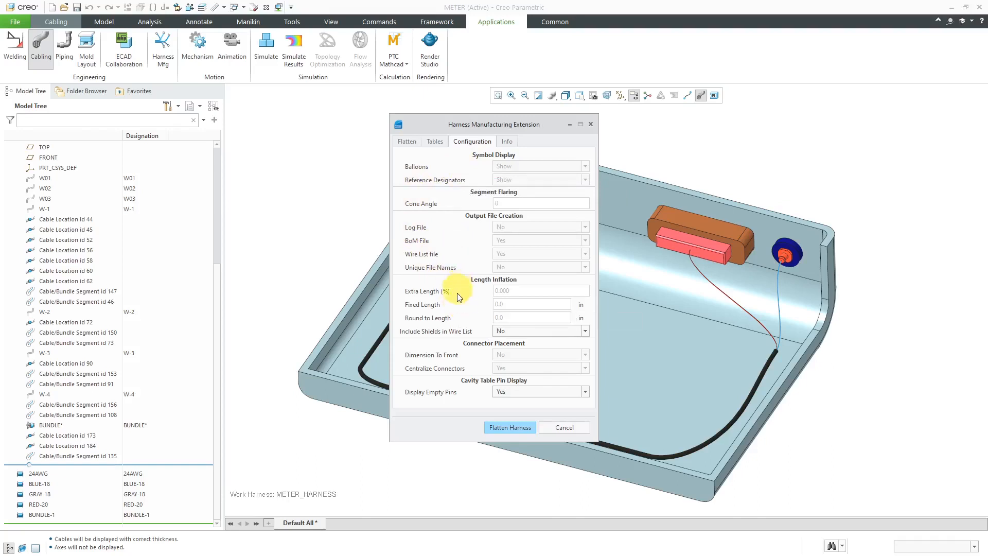
pyautogui.moveTo(451, 304)
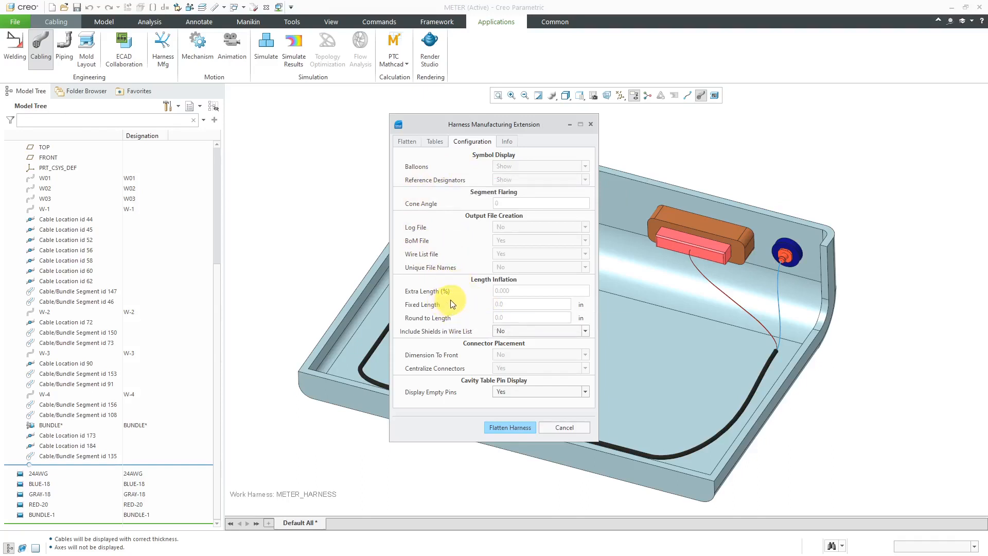
pyautogui.moveTo(463, 301)
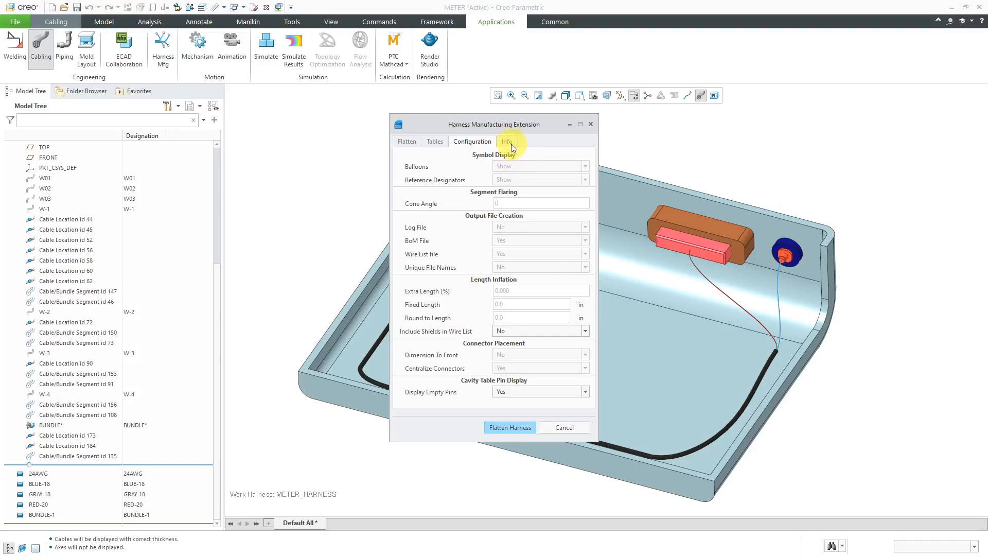
# Show the extension's info page with version 49, build RC18 and LITE license.
pyautogui.click(507, 141)
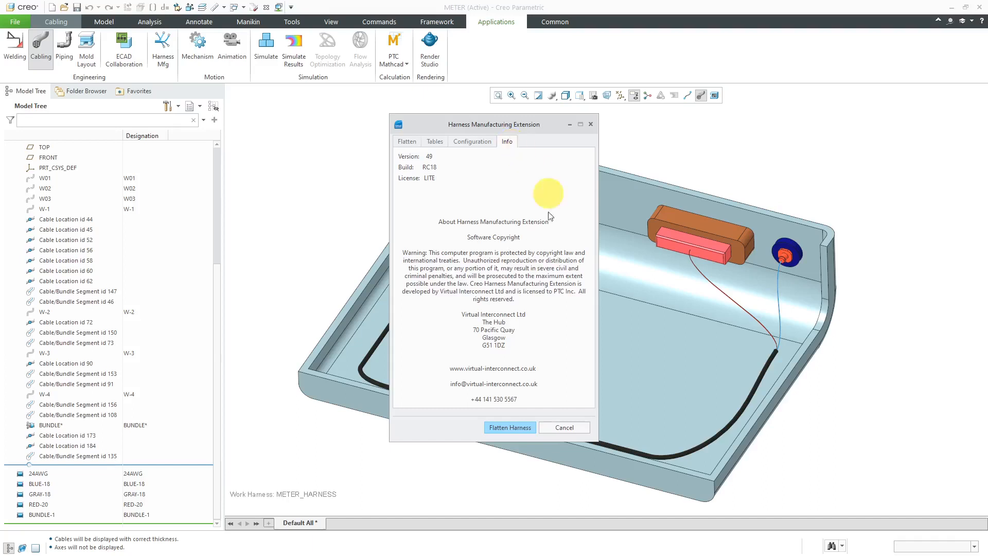
pyautogui.moveTo(492, 324)
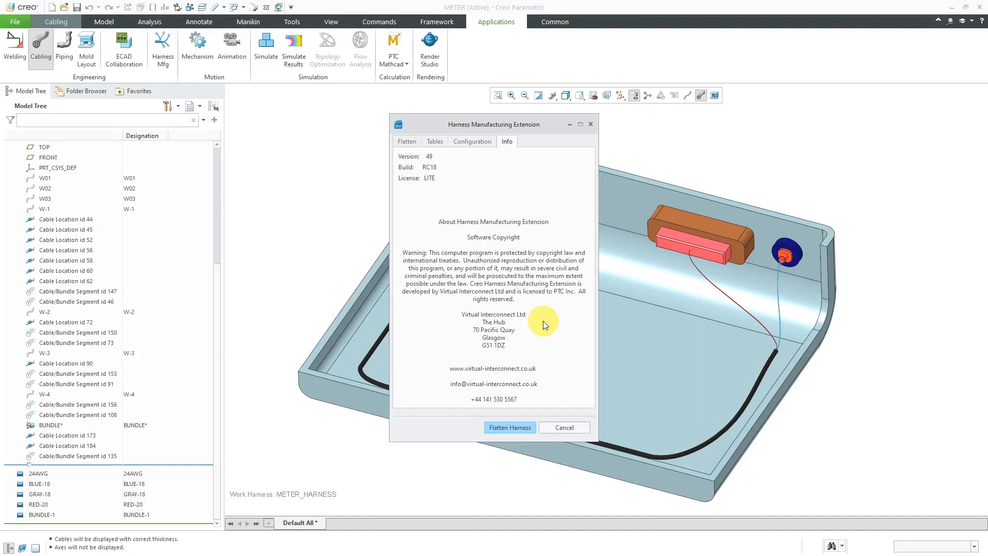
pyautogui.moveTo(535, 321)
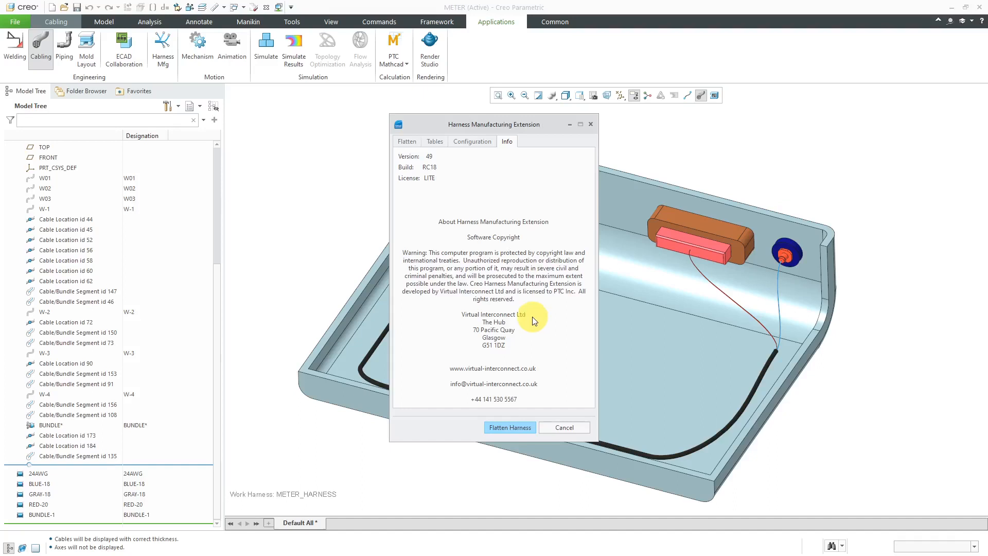
pyautogui.moveTo(411, 152)
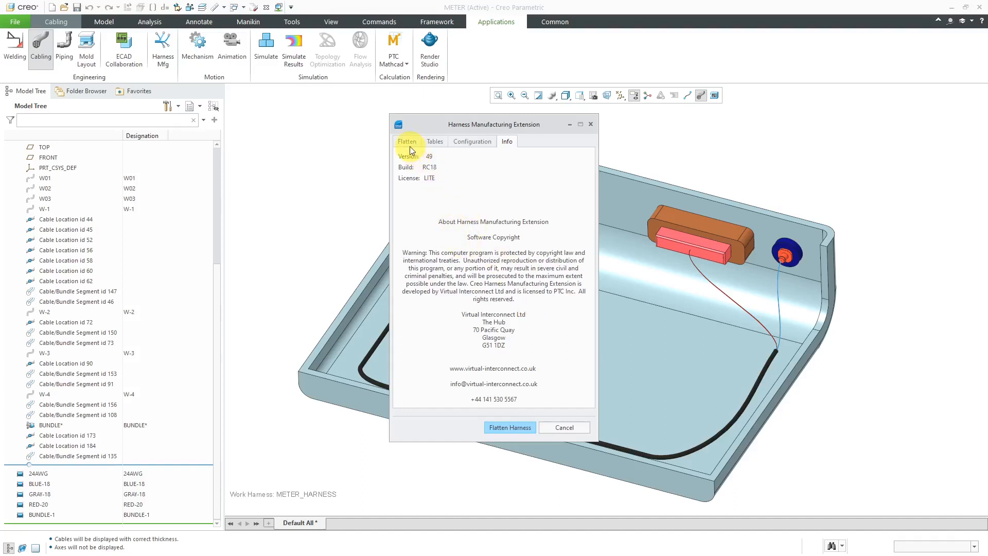
# Flatten METER_HARNESS from the Flatten tab until the border-fit warning appears.
pyautogui.click(408, 141)
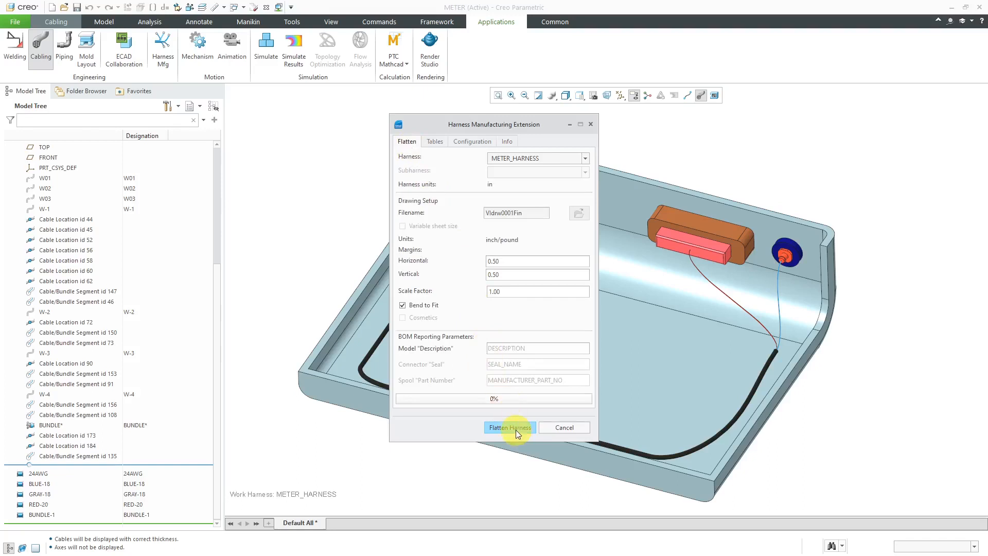
pyautogui.click(509, 427)
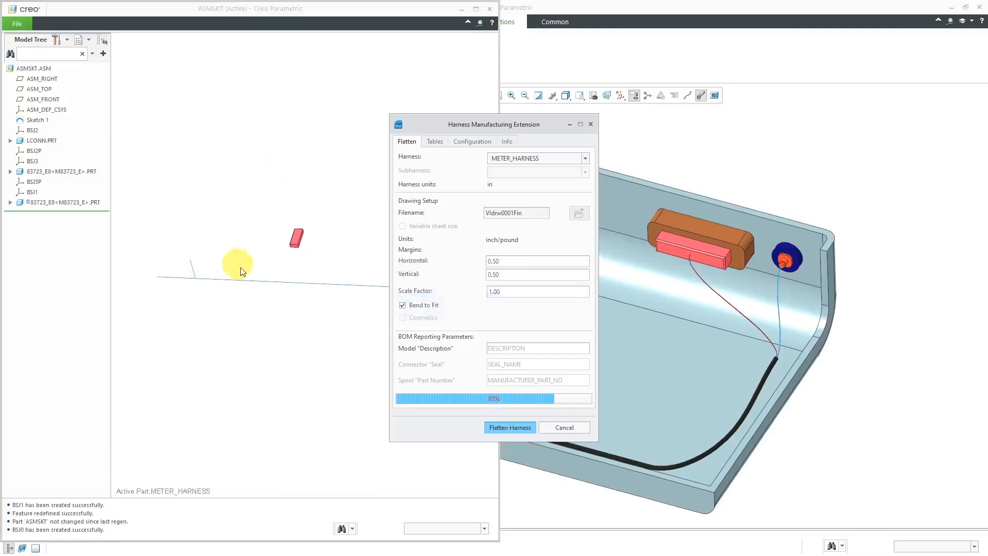
pyautogui.click(510, 428)
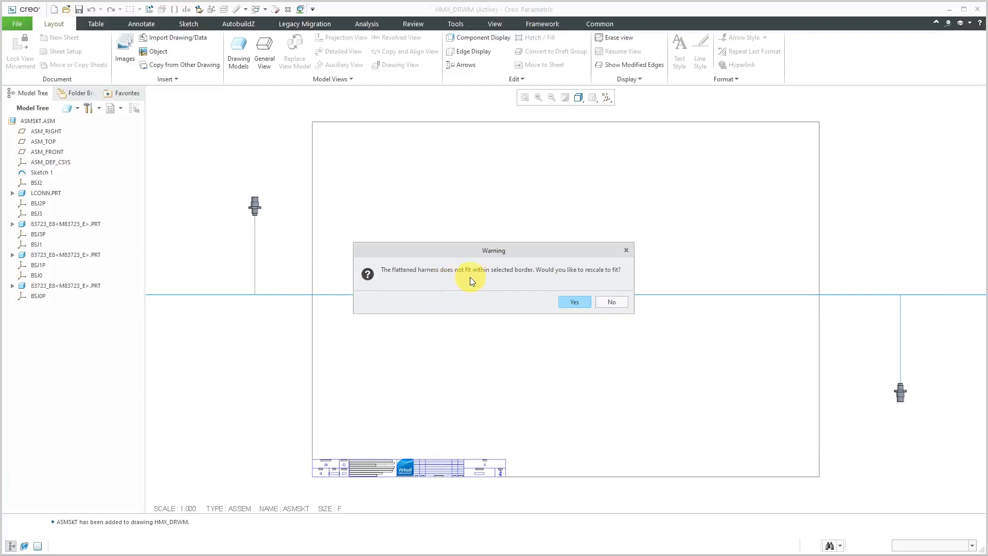
pyautogui.moveTo(479, 296)
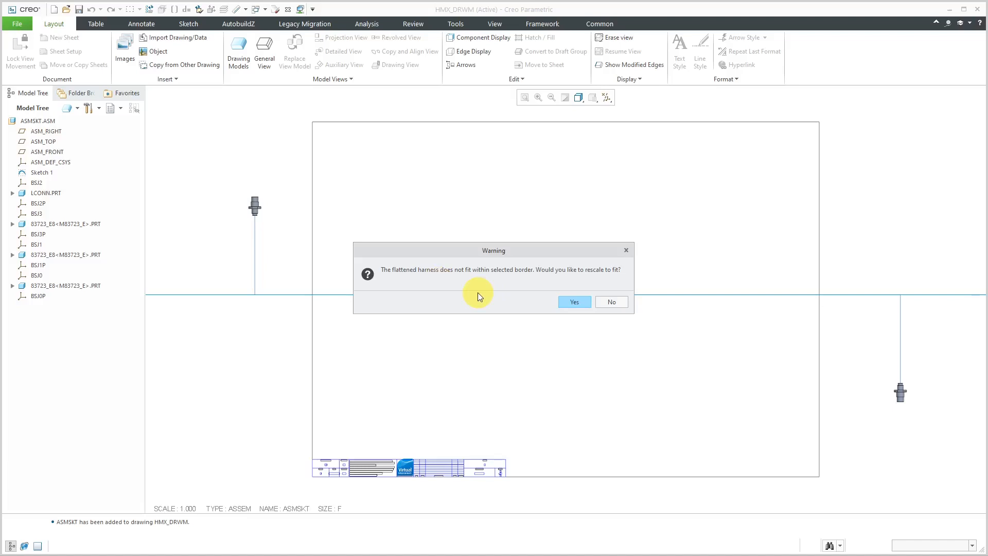
pyautogui.moveTo(574, 301)
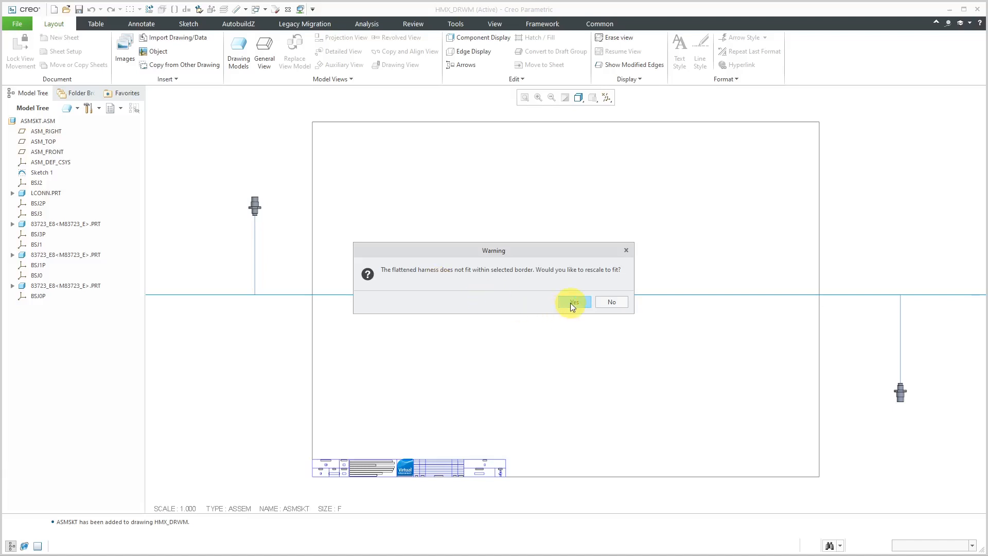
# Accept rescaling to fit the border and give the harness view a custom 0.5 scale.
pyautogui.click(572, 302)
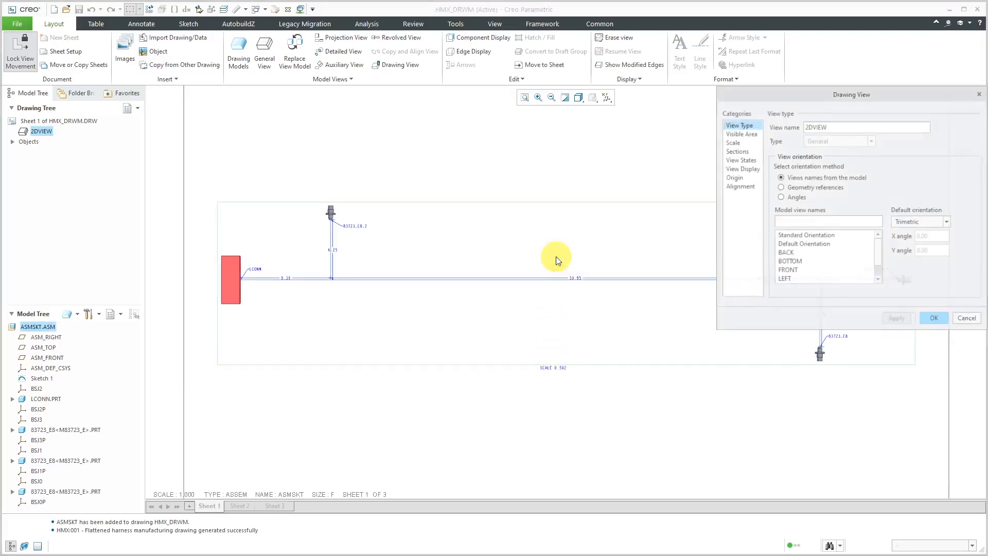
pyautogui.click(733, 142)
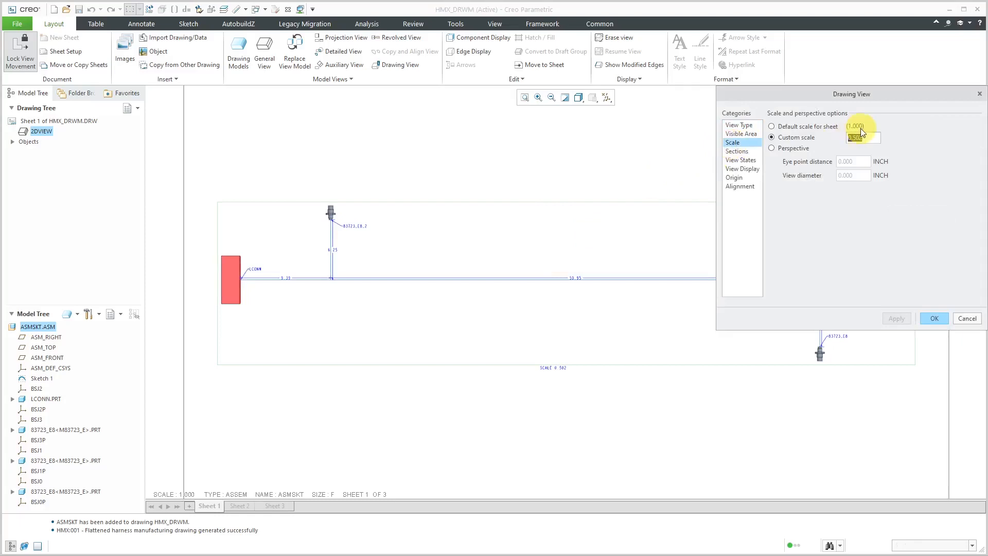
pyautogui.write('.5')
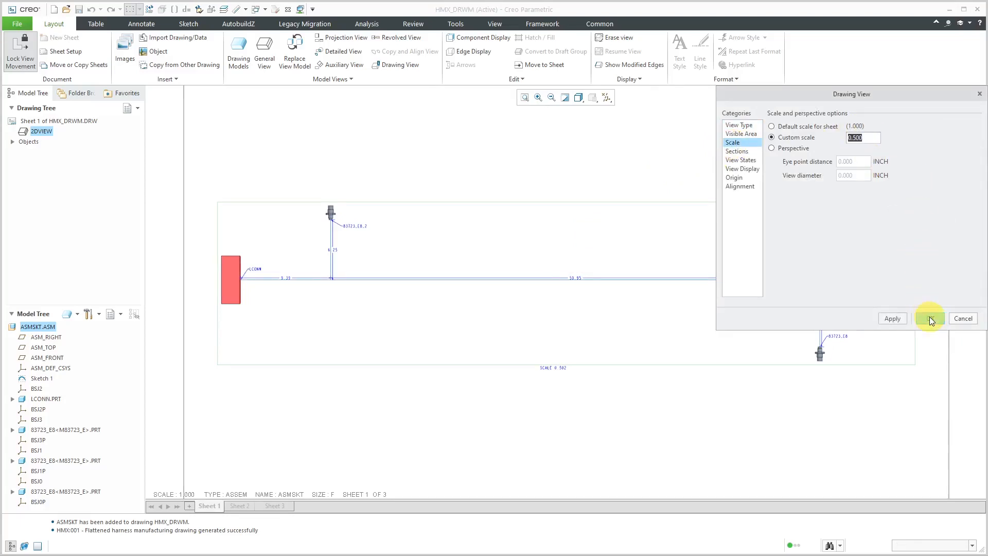
pyautogui.click(930, 318)
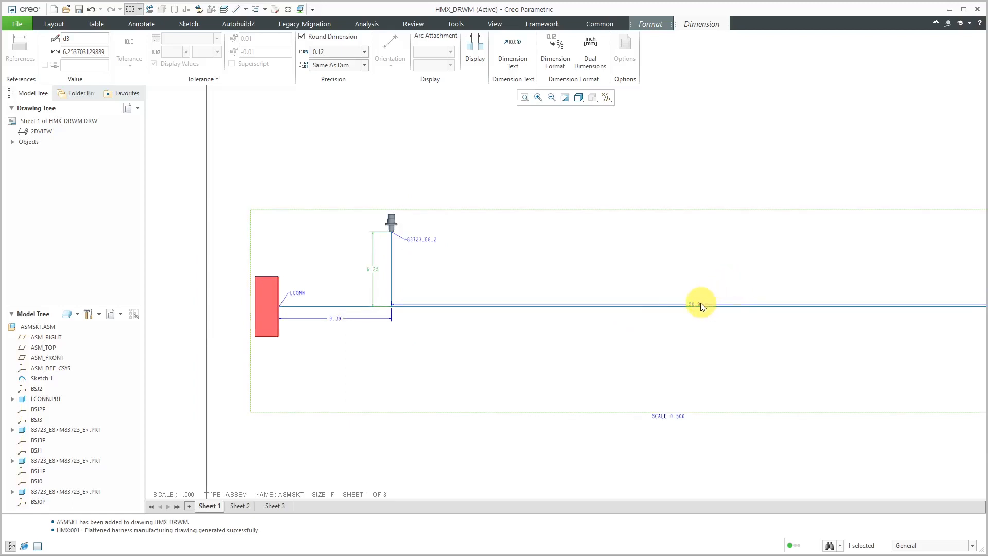
pyautogui.click(700, 307)
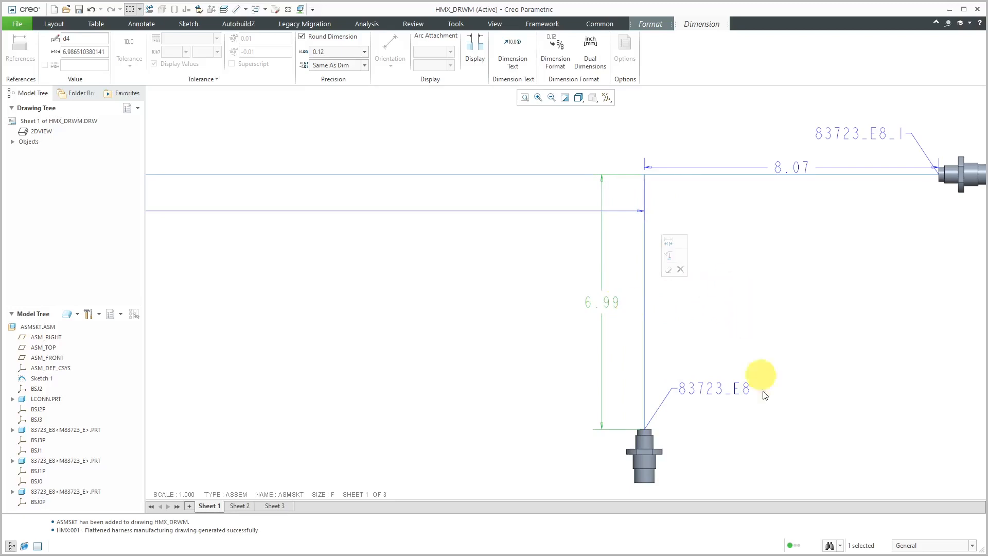
pyautogui.click(791, 167)
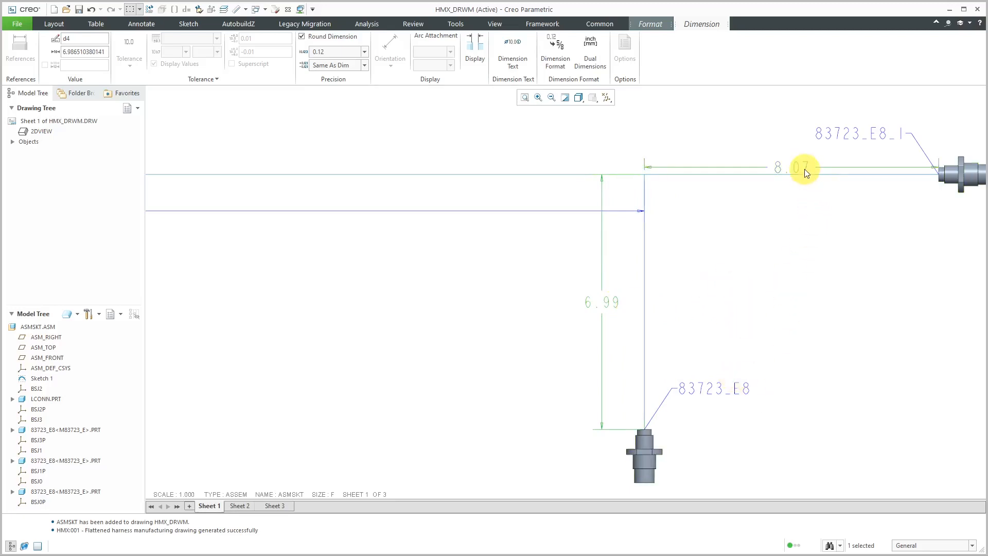
pyautogui.moveTo(804, 170); pyautogui.dragTo(799, 211)
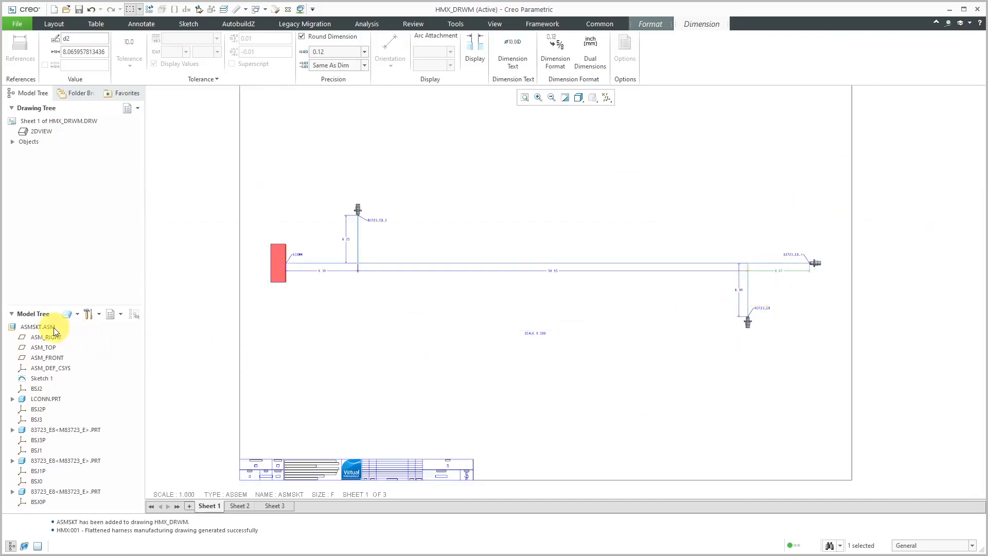
pyautogui.click(37, 326)
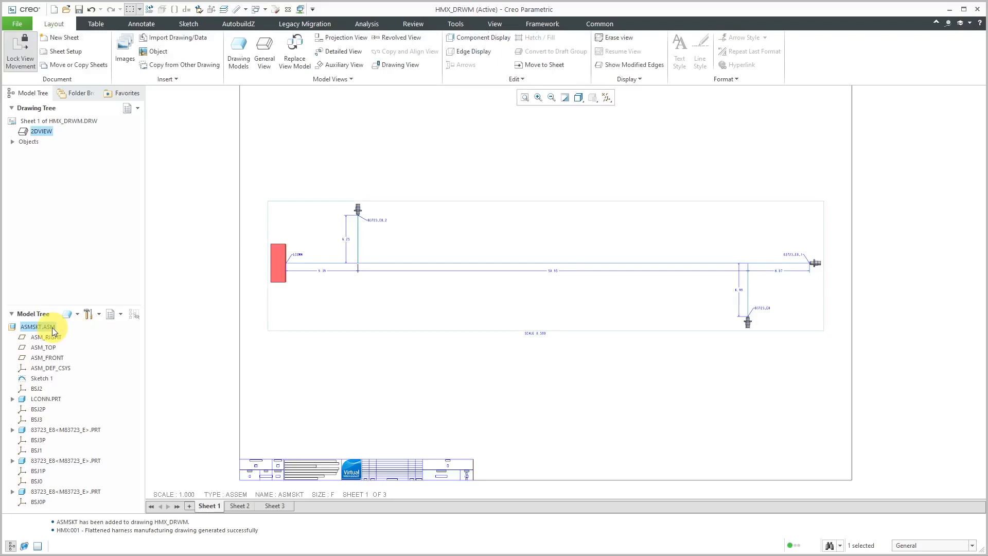
pyautogui.rightClick(38, 326)
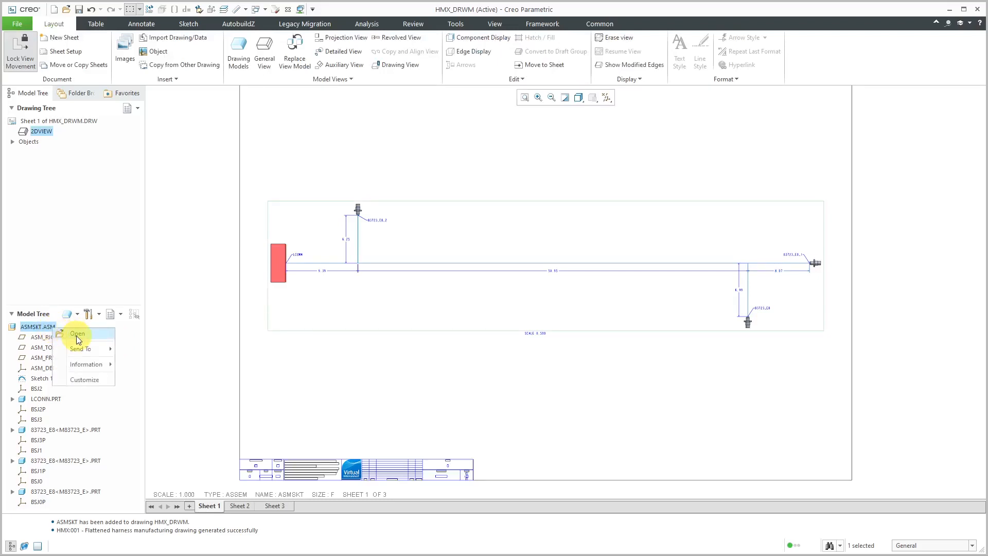
pyautogui.click(77, 333)
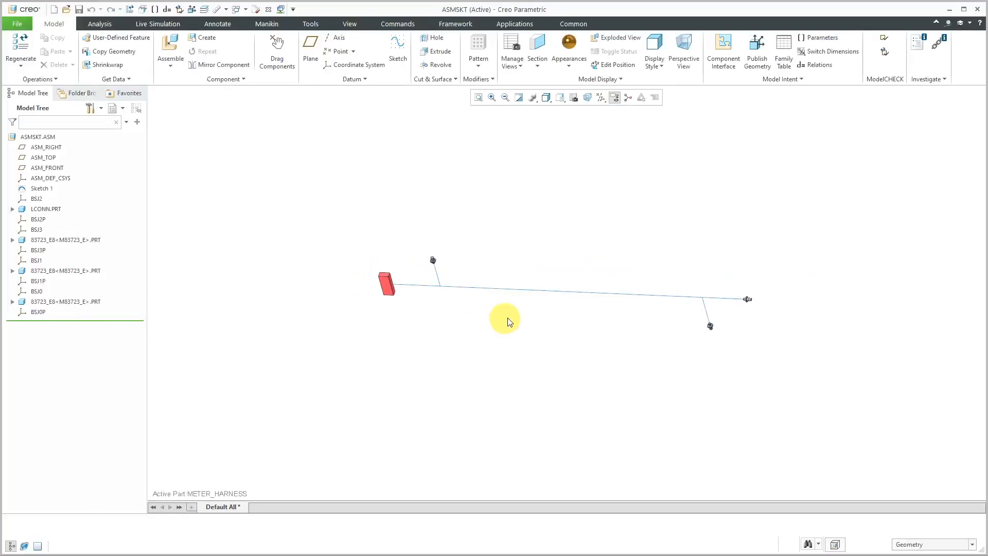
pyautogui.moveTo(565, 228)
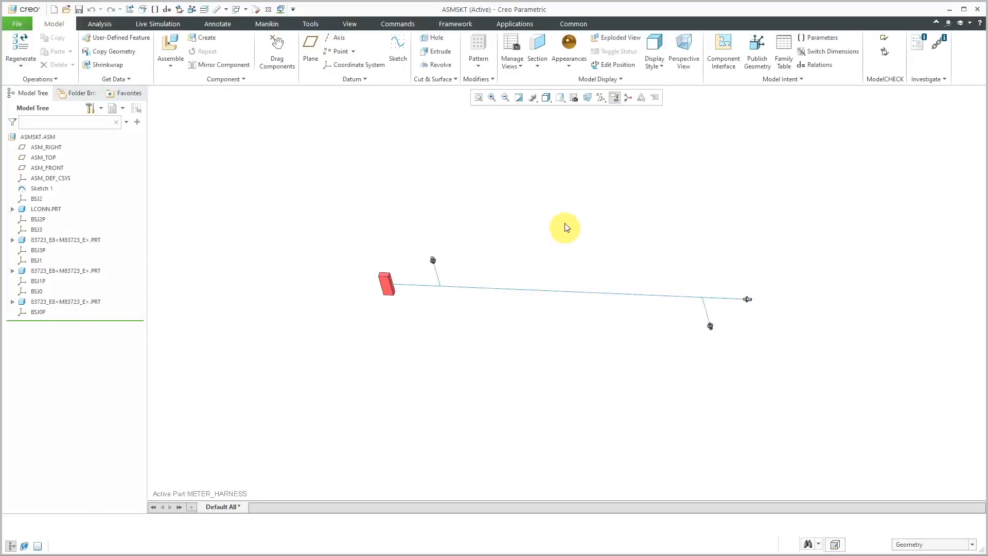
pyautogui.click(545, 96)
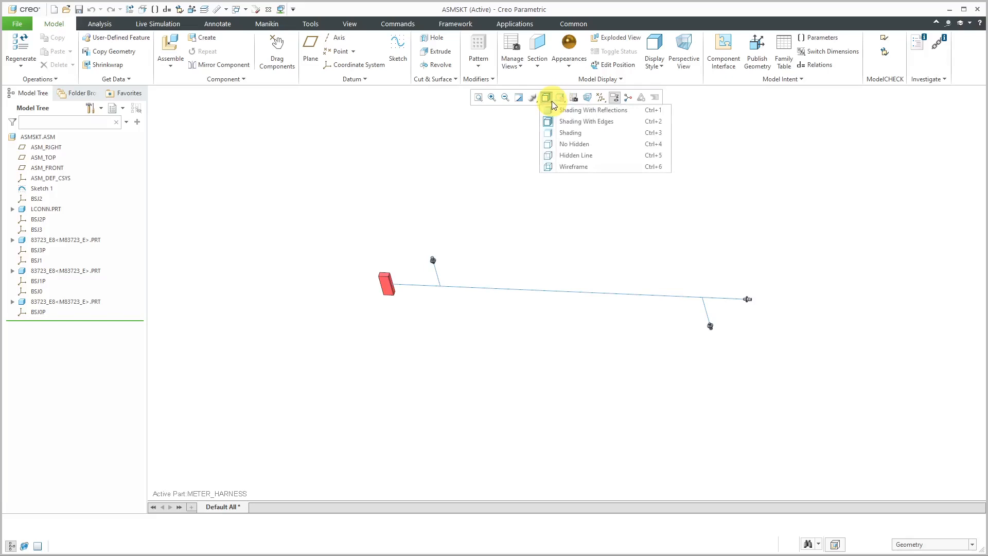
pyautogui.click(573, 97)
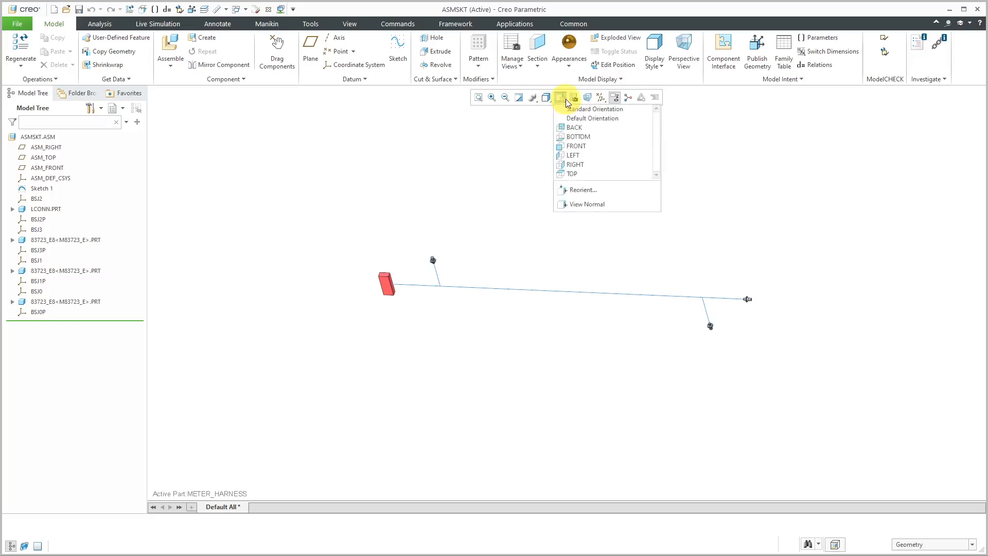
pyautogui.click(596, 108)
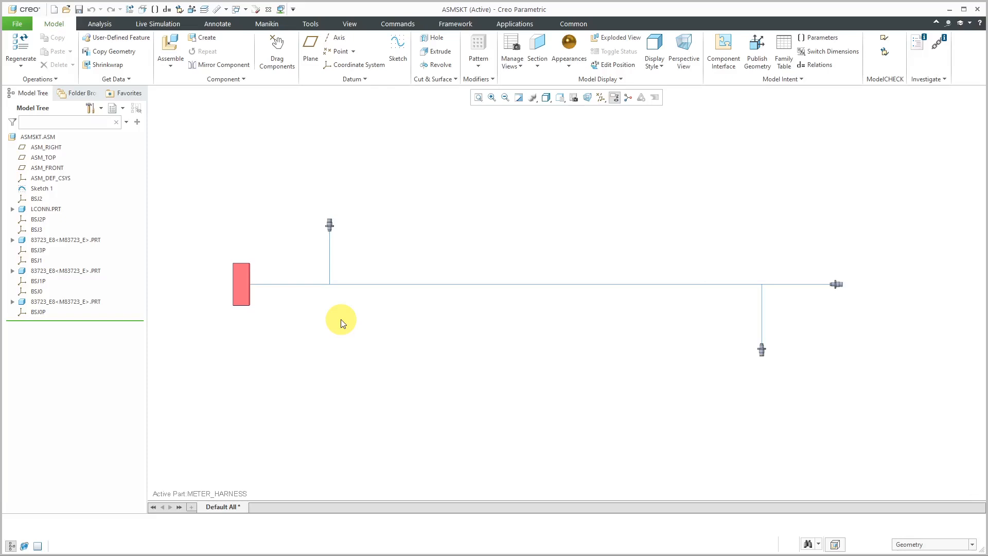
pyautogui.moveTo(284, 308)
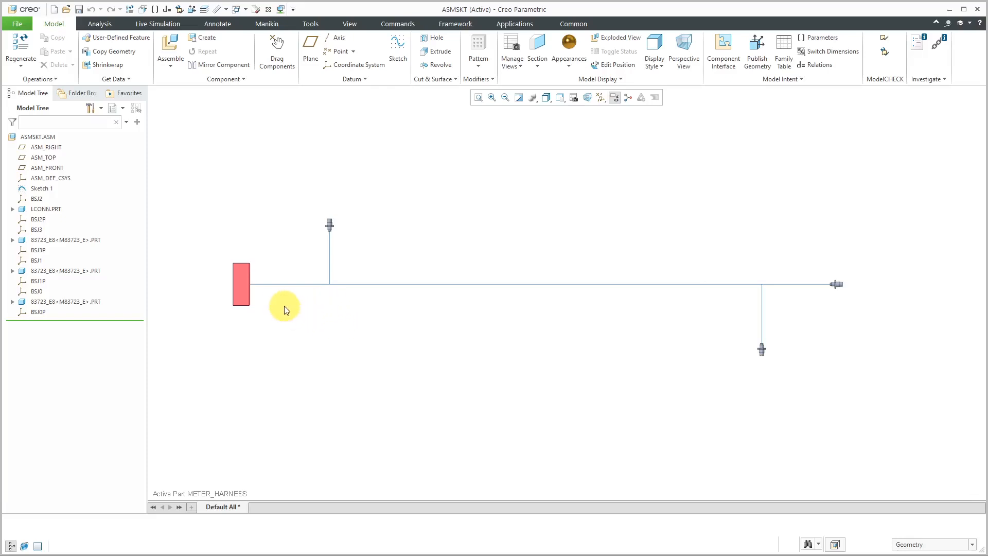
pyautogui.moveTo(324, 294)
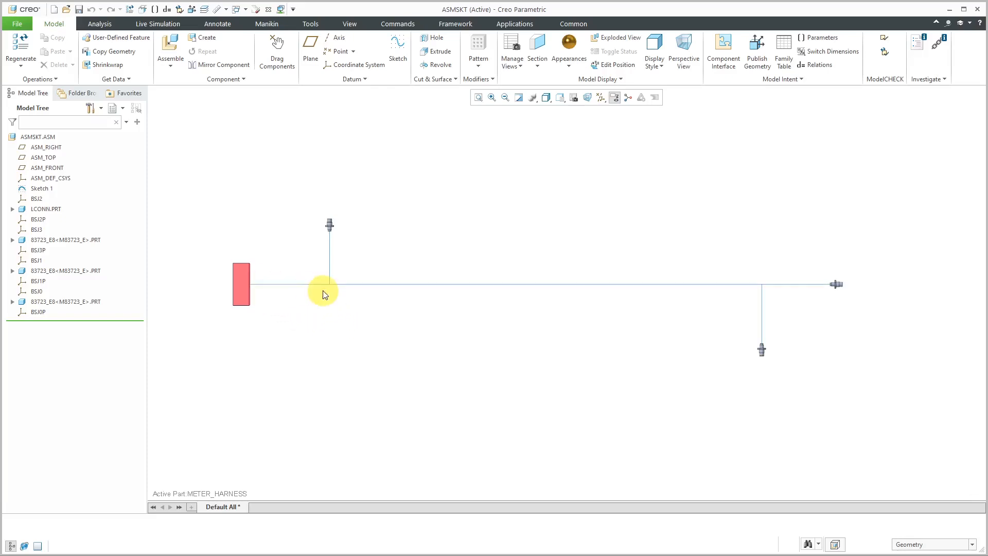
pyautogui.moveTo(265, 298)
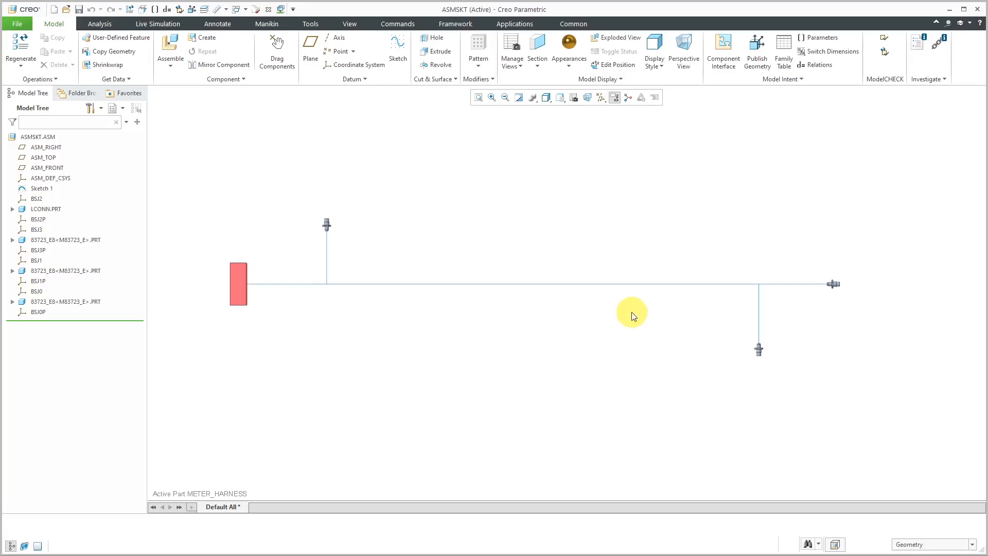
pyautogui.moveTo(510, 201)
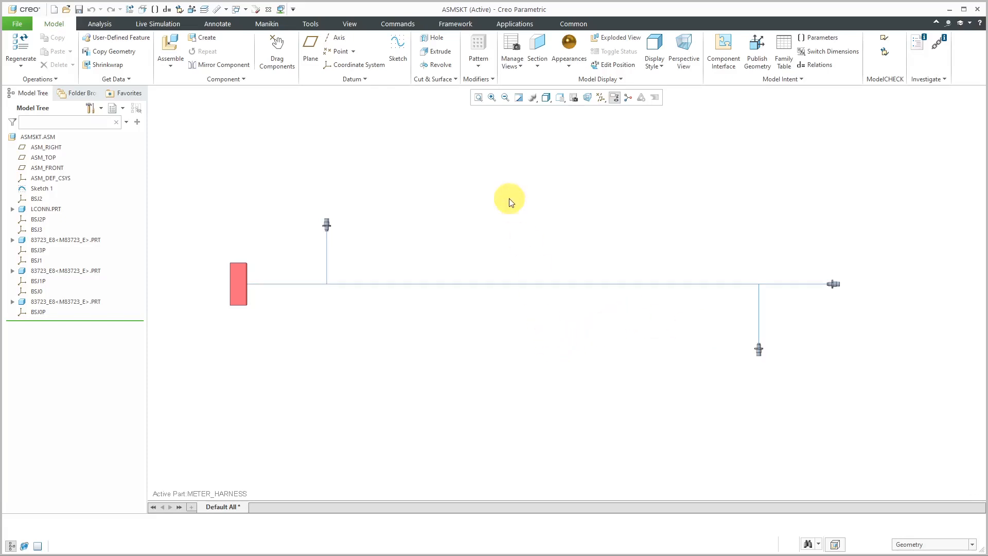
pyautogui.moveTo(508, 193)
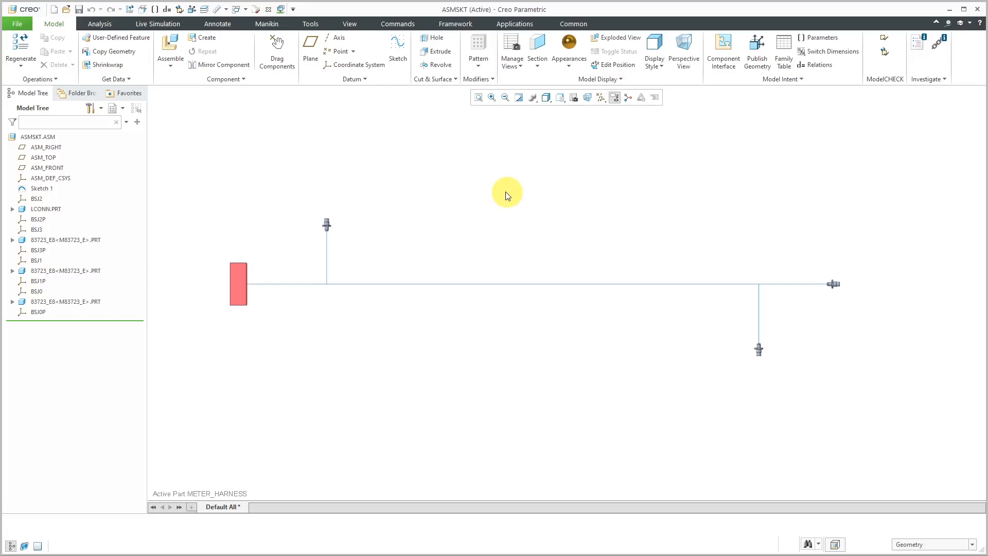
pyautogui.moveTo(502, 183)
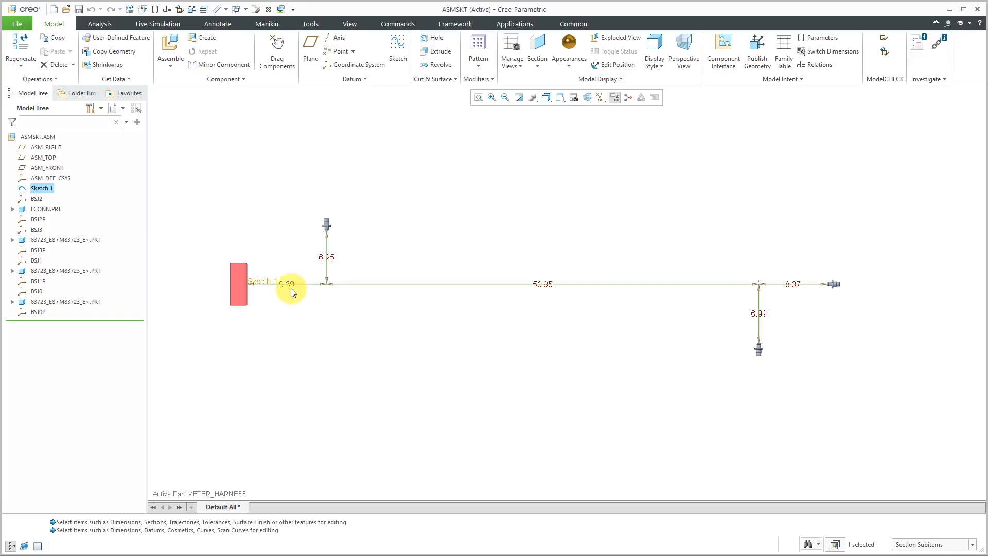
# Change the 9.39 sketch dimension to 10 and the 6.99 branch dimension to 7.25.
pyautogui.doubleClick(287, 284)
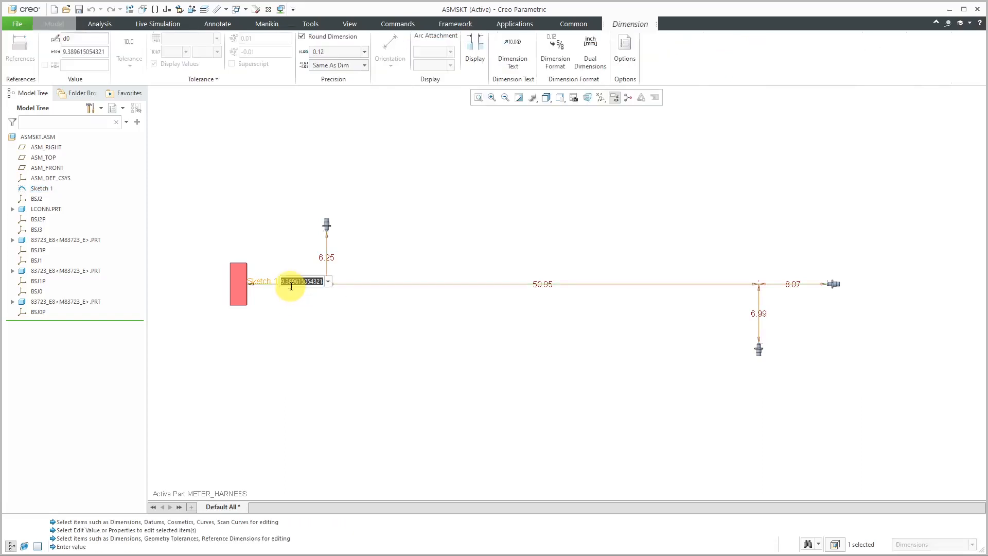
pyautogui.write('10.00')
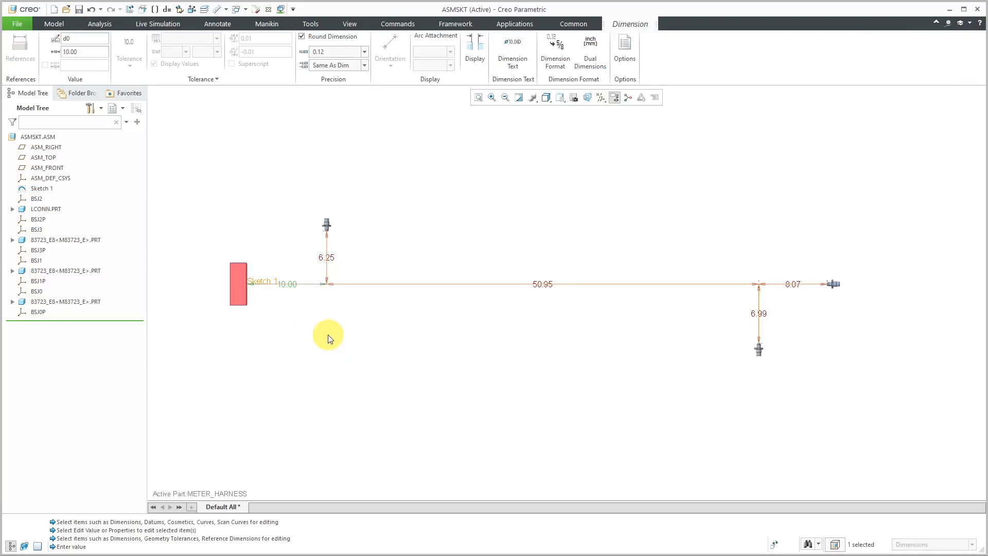
pyautogui.moveTo(768, 318)
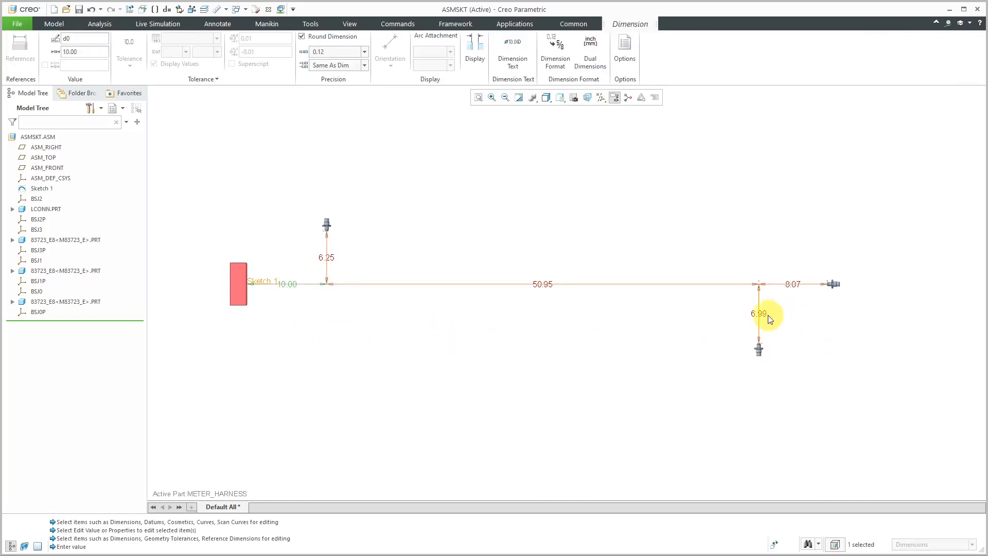
pyautogui.doubleClick(758, 313)
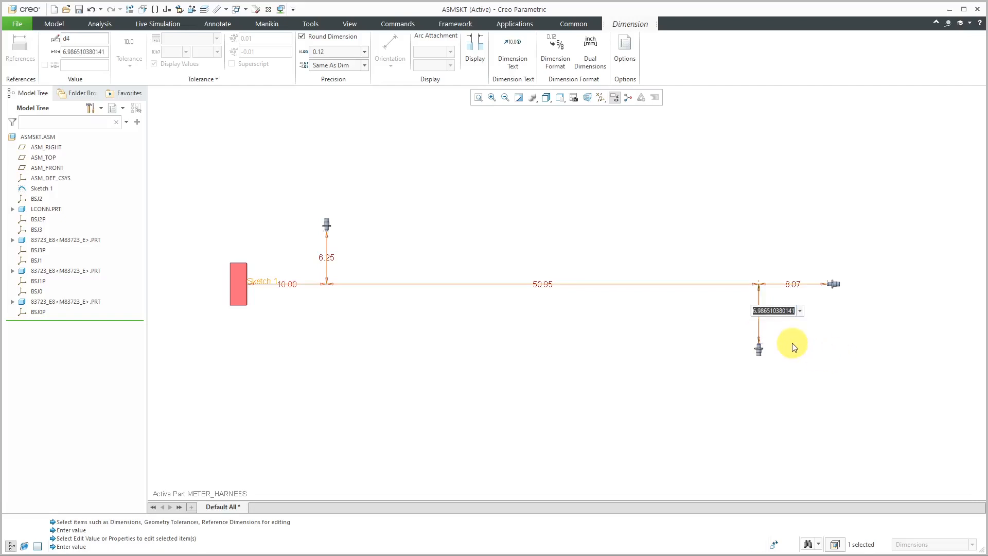
pyautogui.write('7.25')
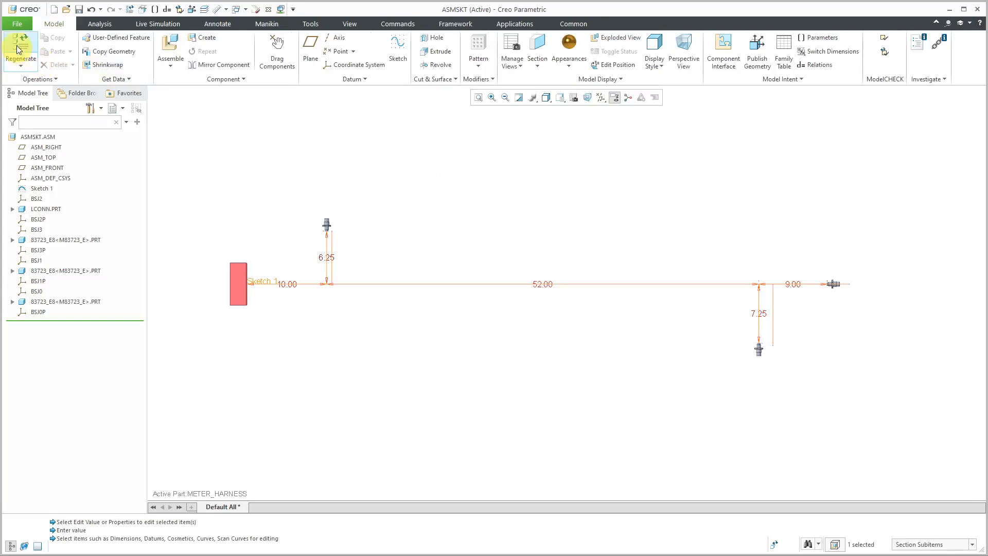
# Regenerate the harness and switch to the HMX_DRWM.DRW window.
pyautogui.click(20, 53)
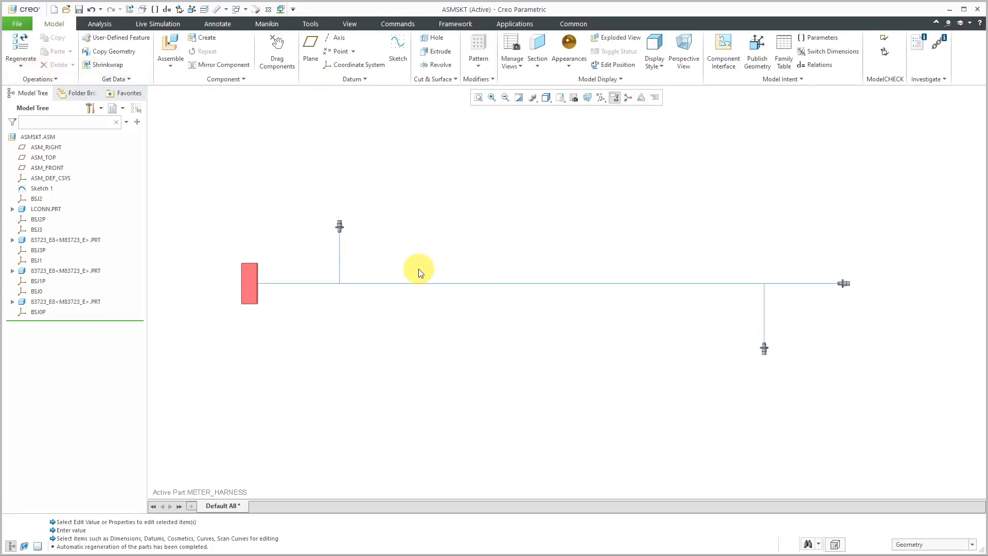
pyautogui.click(244, 10)
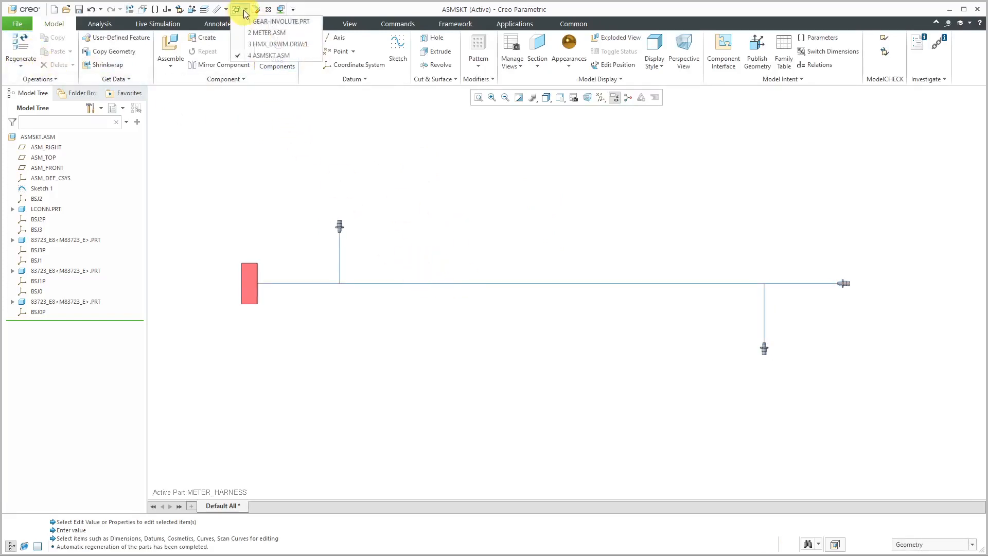
pyautogui.click(278, 43)
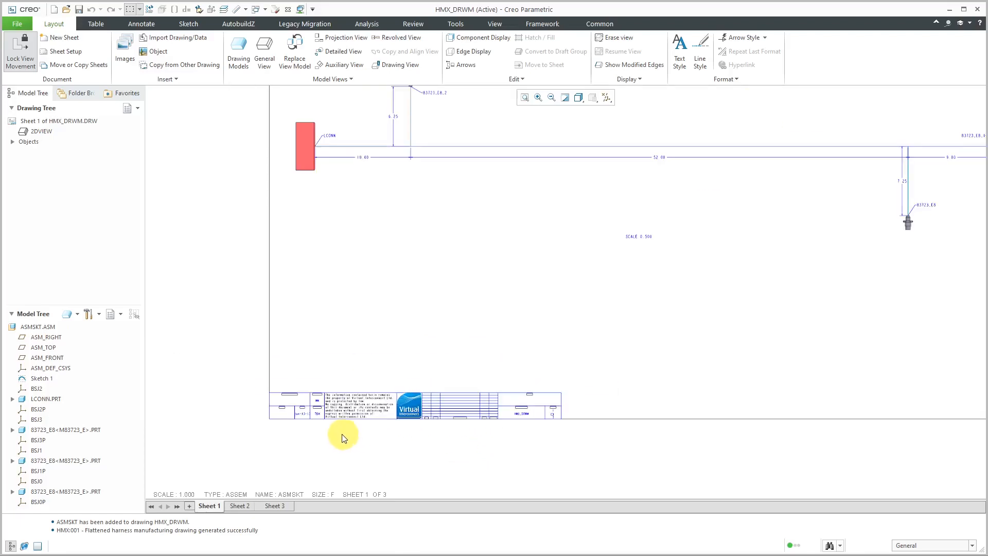
# Show sheet 2 with the wire list table for W-1 to W-4.
pyautogui.click(239, 505)
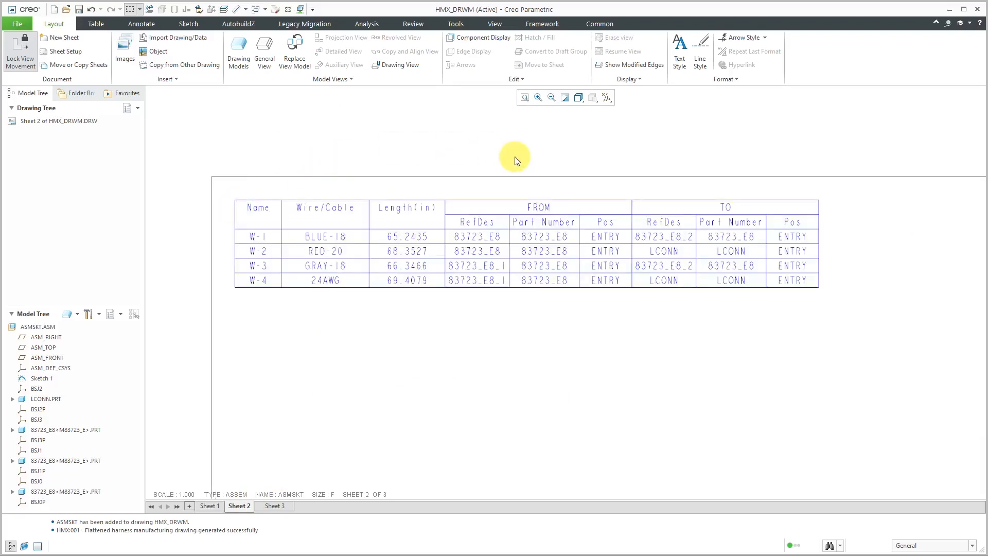
pyautogui.moveTo(563, 172)
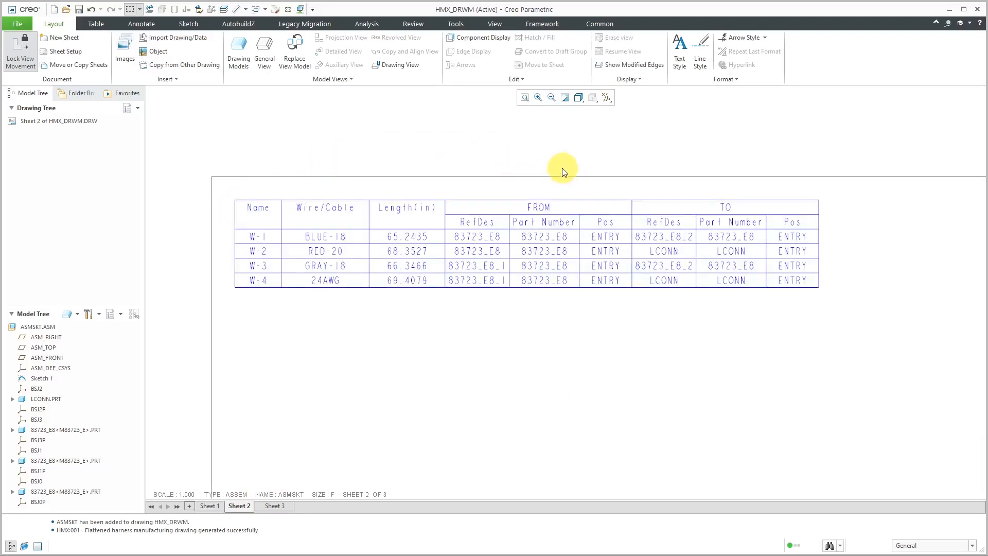
pyautogui.moveTo(714, 211)
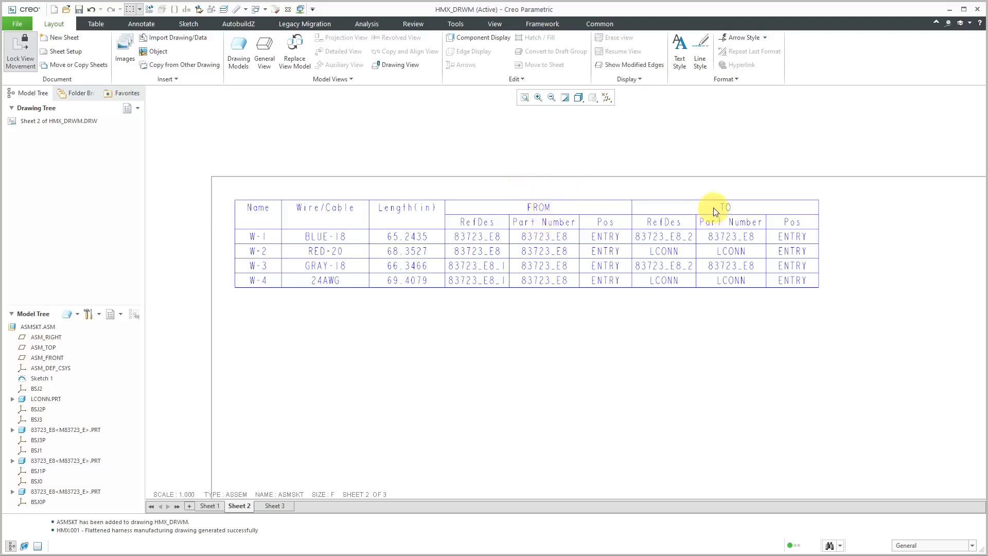
pyautogui.moveTo(346, 181)
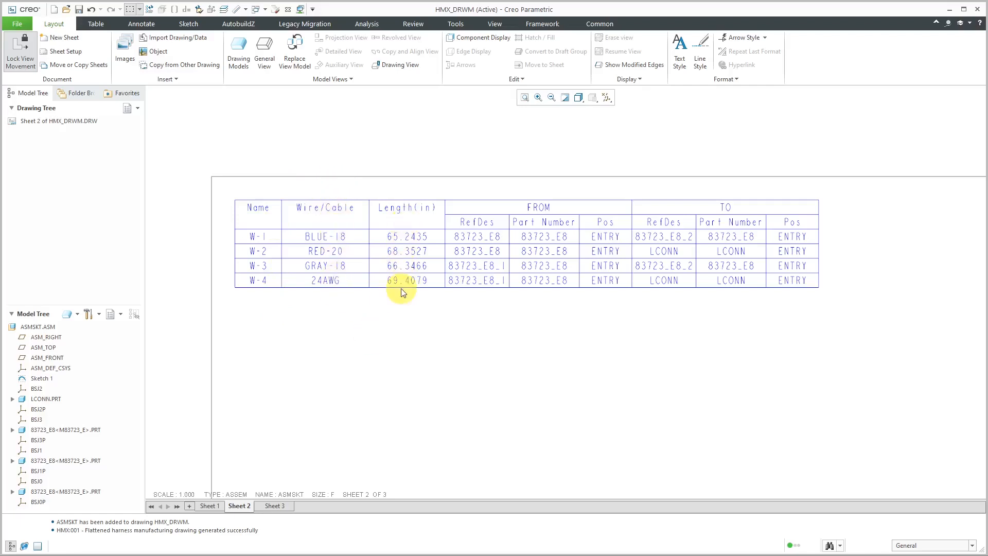
pyautogui.moveTo(404, 318)
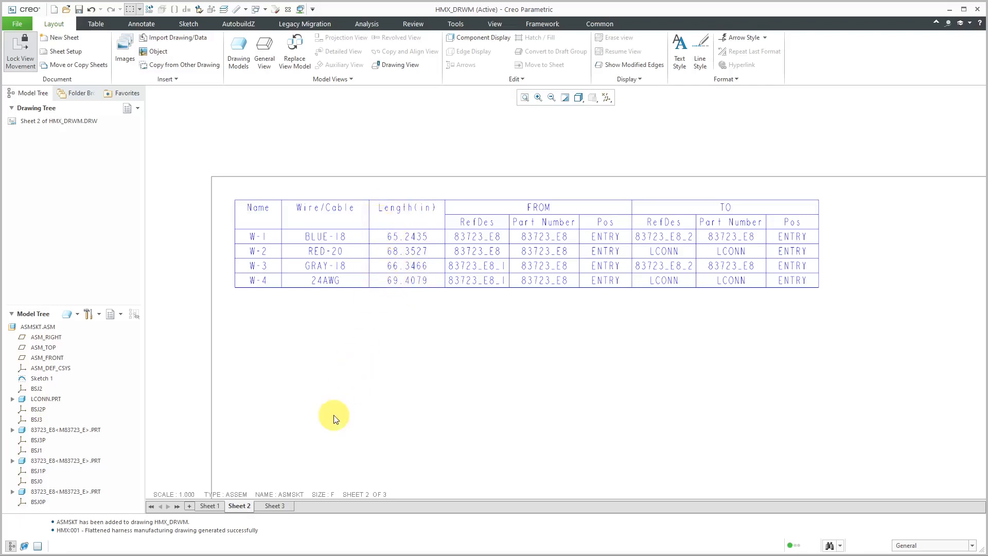
pyautogui.click(274, 506)
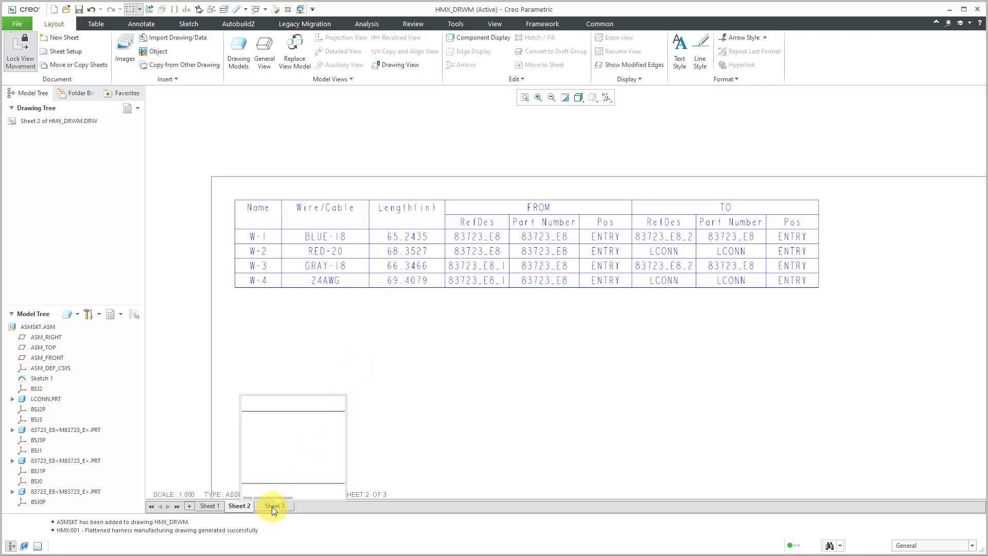
# View the METER_HARNESS BOM on sheet 3, then return to sheet 1's flattened view.
pyautogui.click(273, 506)
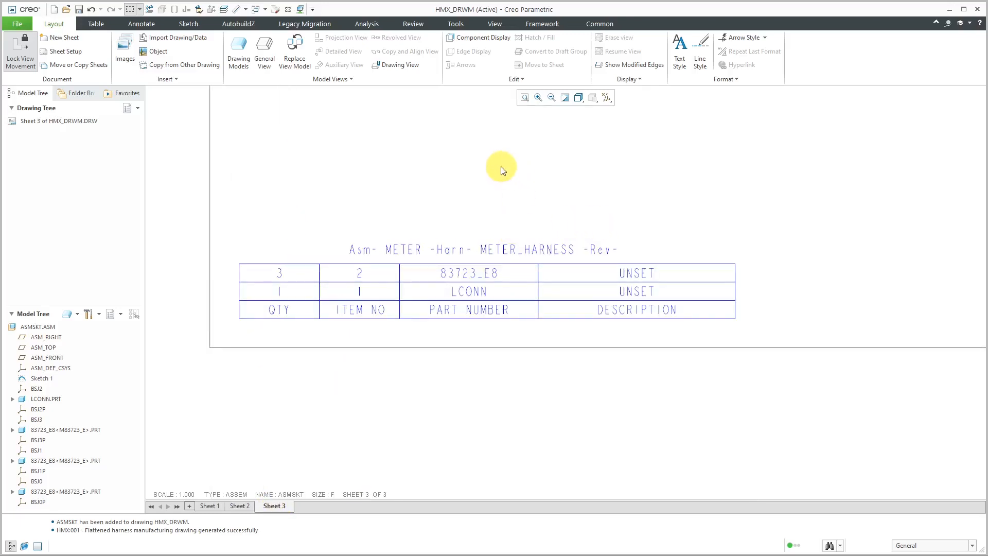
pyautogui.moveTo(433, 186)
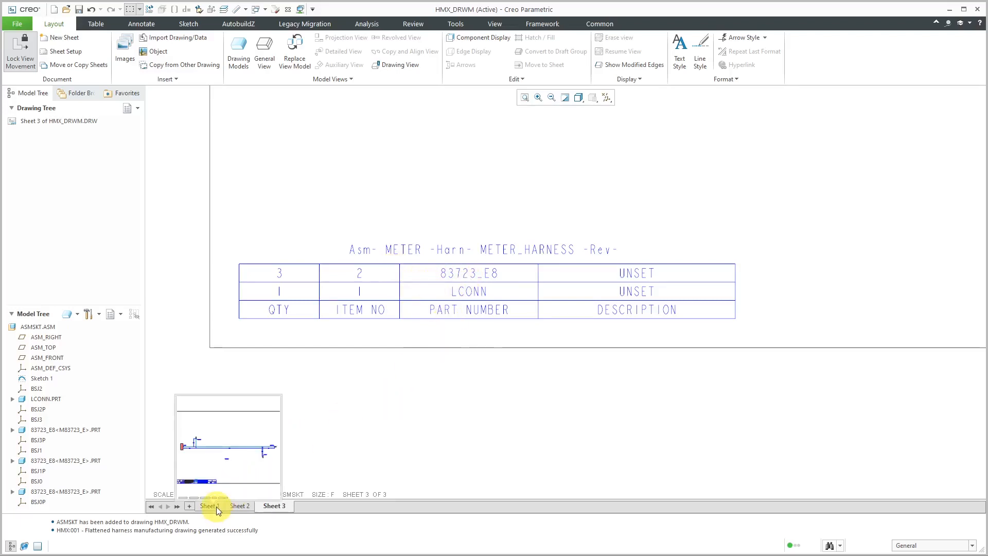
pyautogui.click(209, 505)
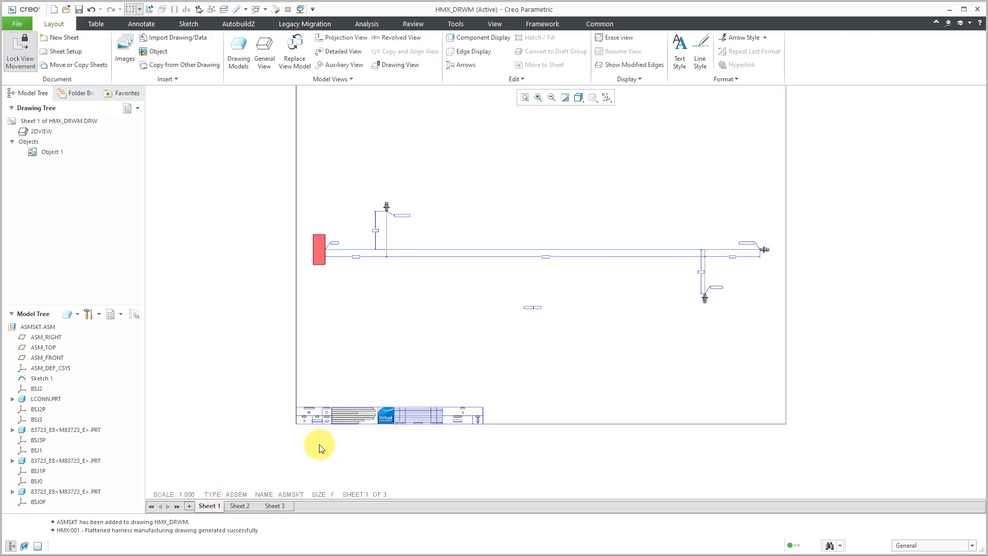